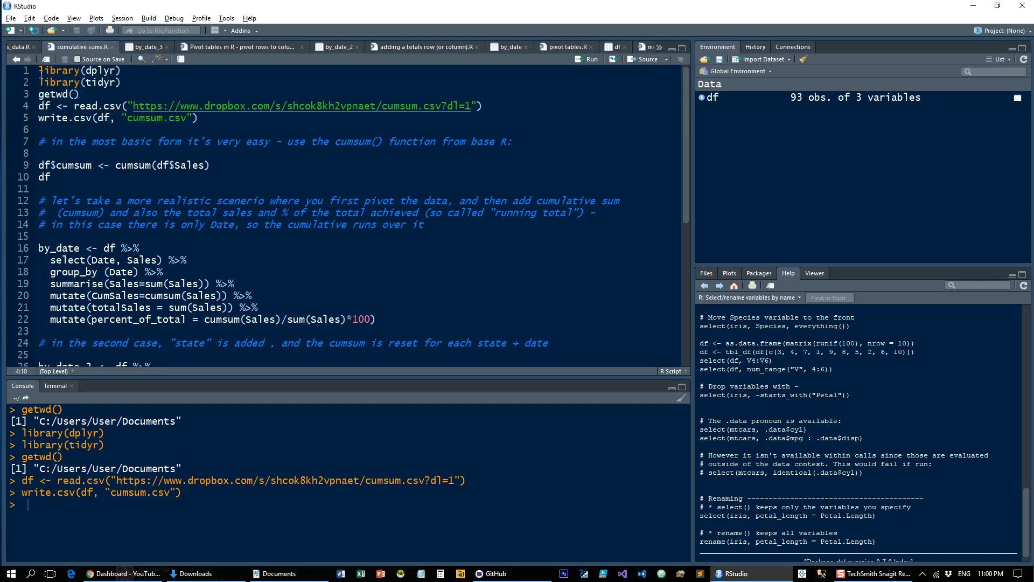
Rerun the library, getwd, read.csv and write.csv setup lines at the top of the script
{"action": "left_click_drag", "start_coordinate": [39, 70], "coordinate": [122, 81]}
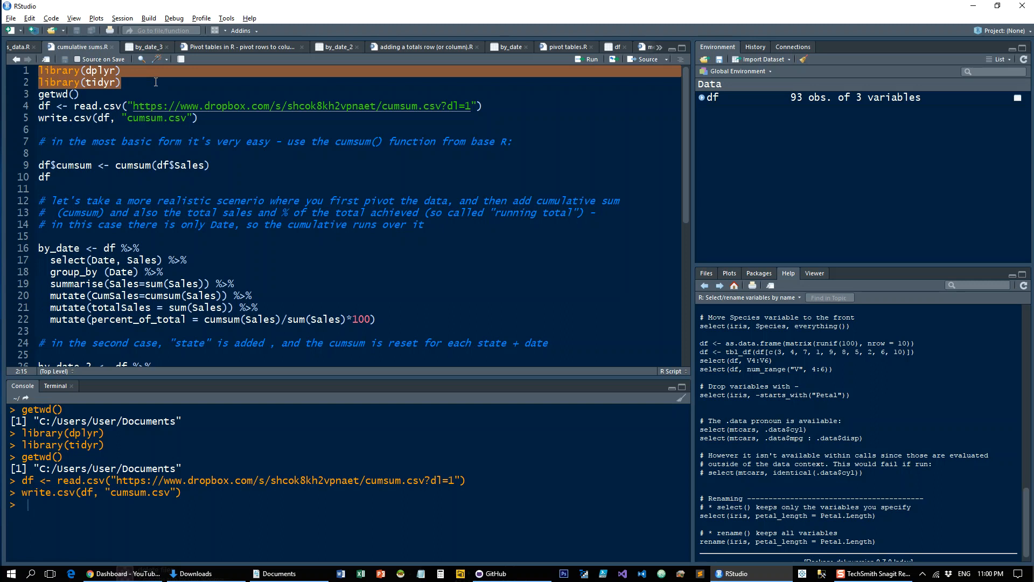
{"action": "mouse_move", "coordinate": [92, 95]}
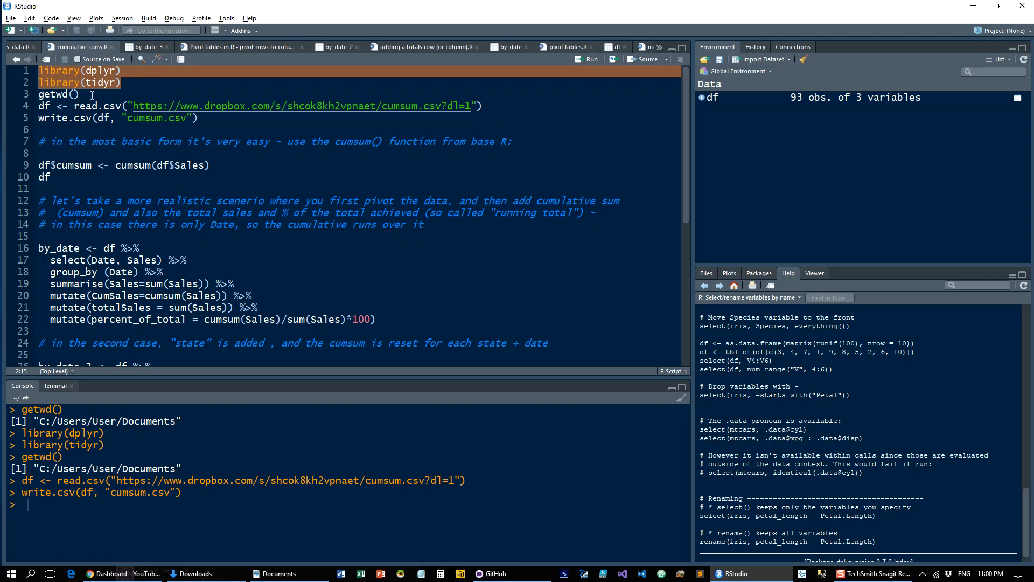
{"action": "left_click", "coordinate": [59, 94]}
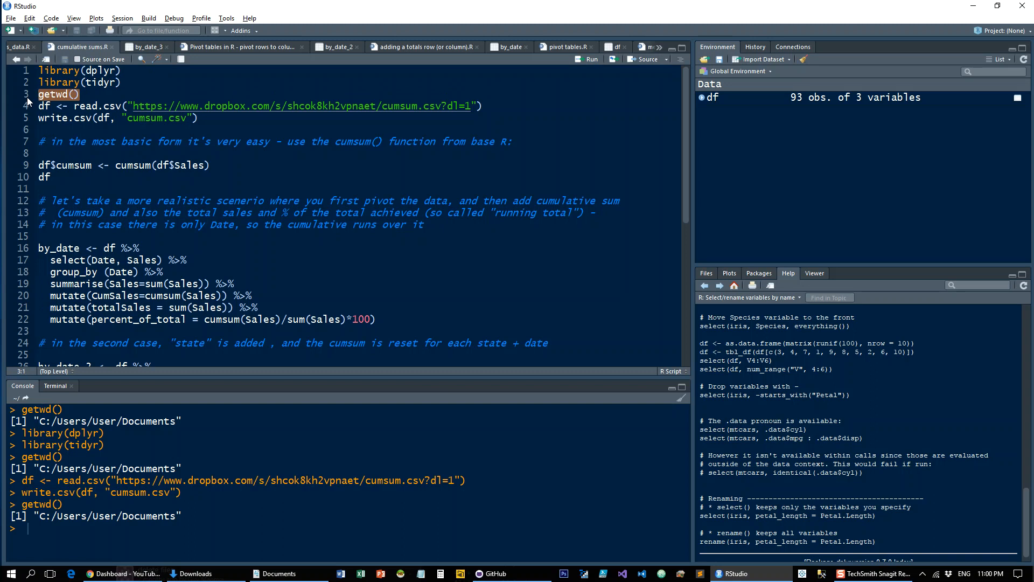
{"action": "mouse_move", "coordinate": [33, 114]}
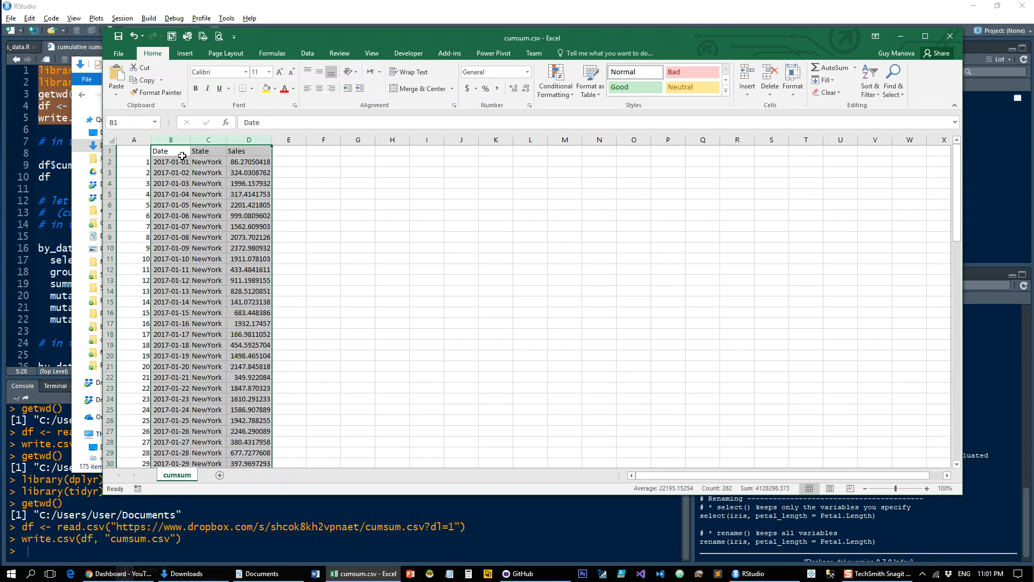
{"action": "mouse_move", "coordinate": [196, 168]}
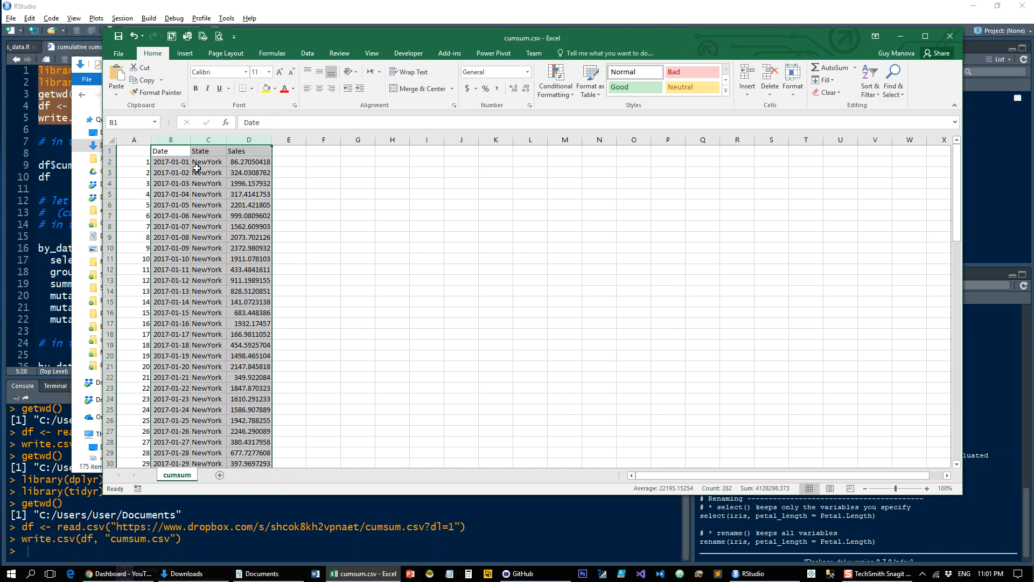
Insert a PivotTable from the Date, State and Sales columns onto a new worksheet
{"action": "scroll", "scroll_direction": "down", "scroll_amount": 3}
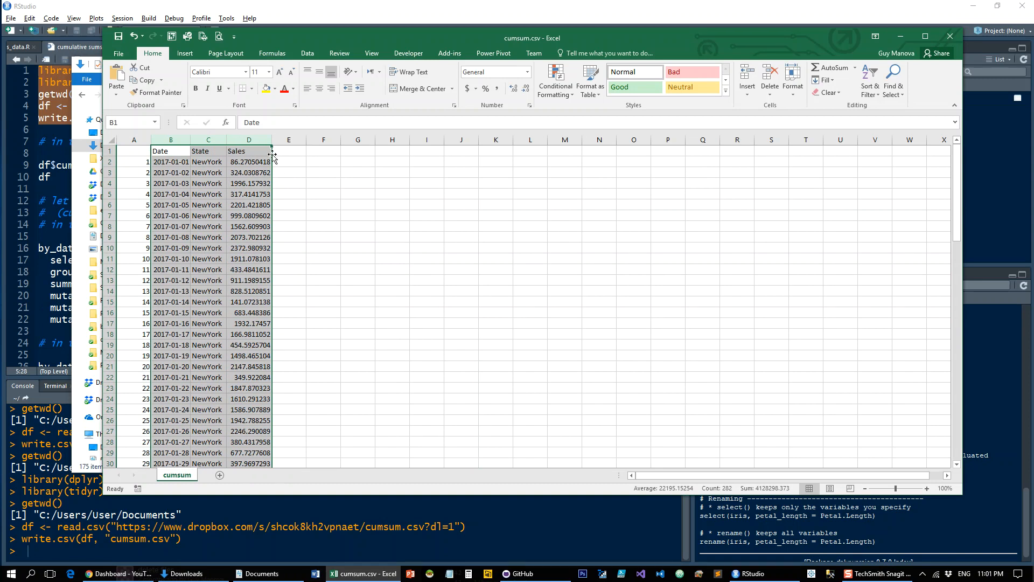
{"action": "left_click", "coordinate": [184, 53]}
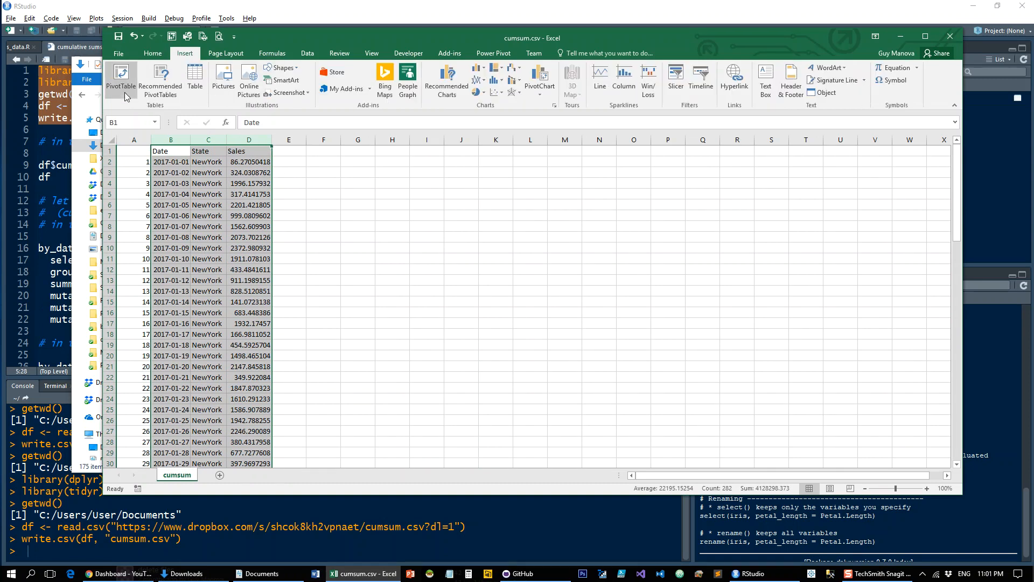
{"action": "left_click", "coordinate": [121, 79]}
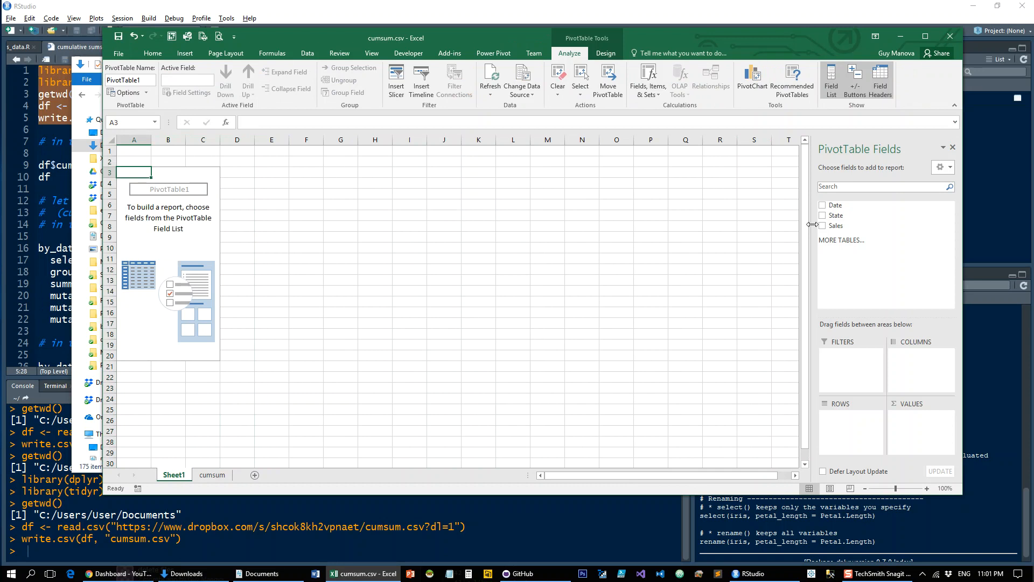
List each date's Sum of Sales beside a second Sales column shown as Running Total In Date
{"action": "left_click", "coordinate": [823, 206]}
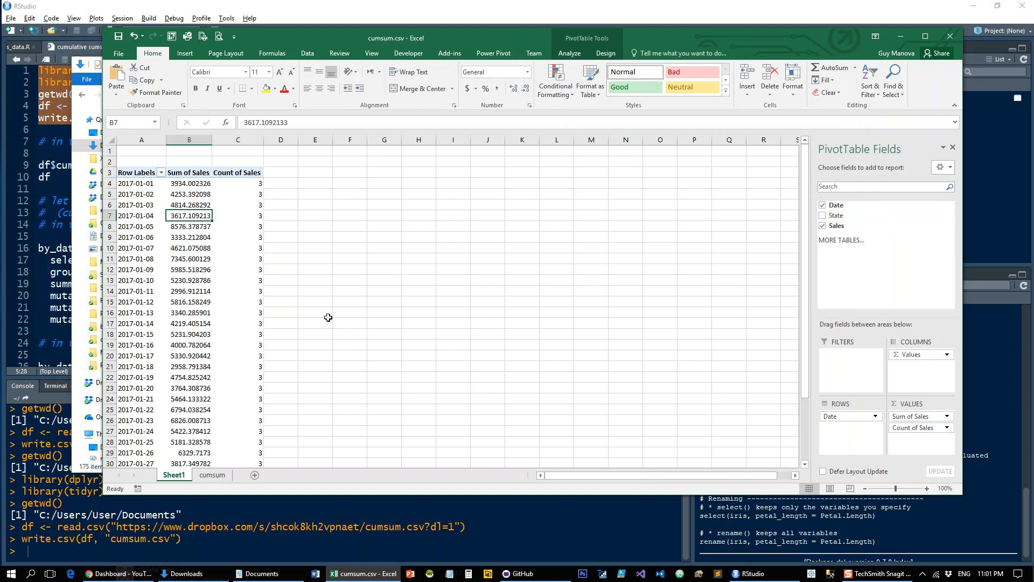
{"action": "right_click", "coordinate": [237, 226]}
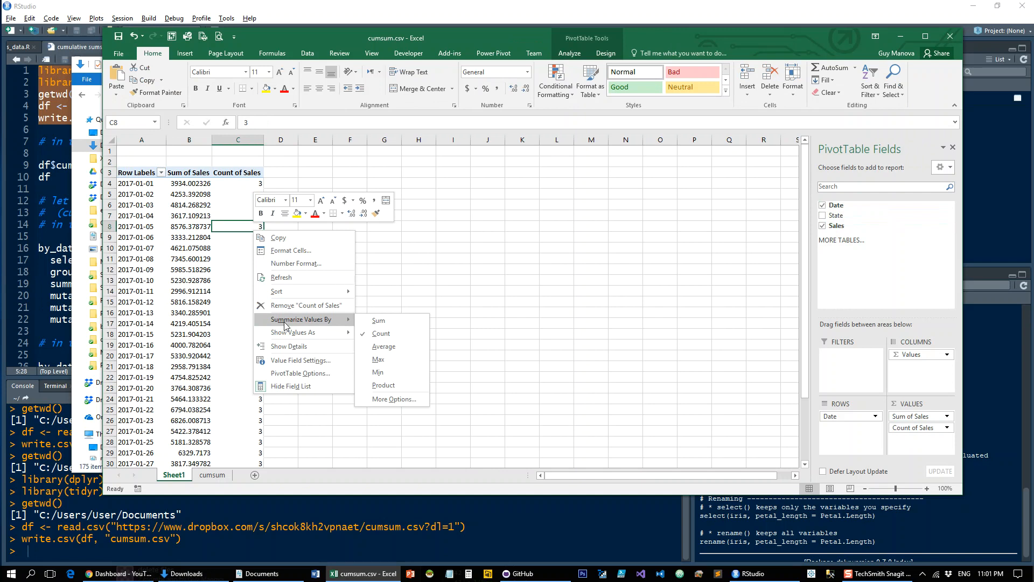
{"action": "left_click", "coordinate": [379, 320]}
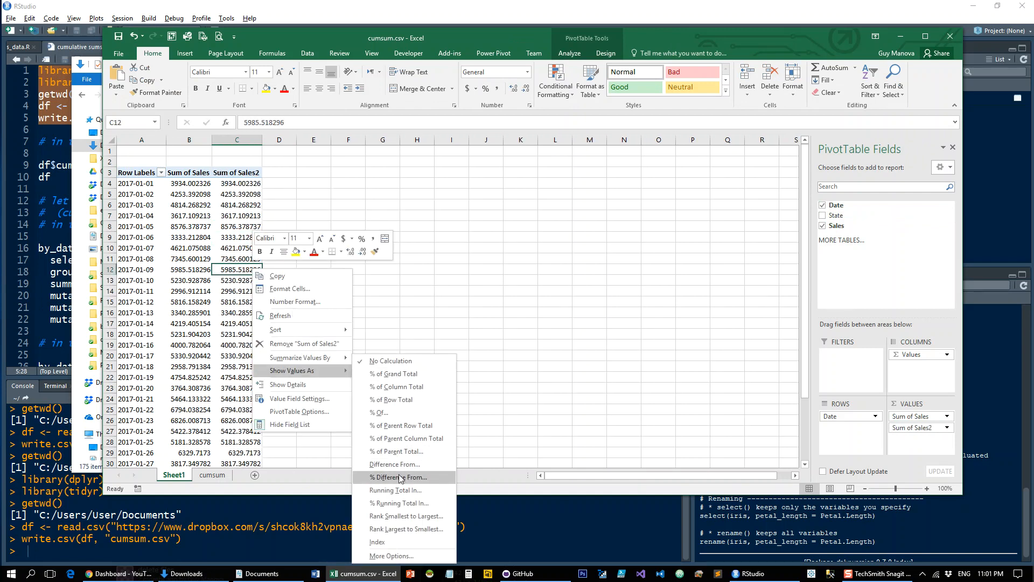
{"action": "left_click", "coordinate": [395, 490]}
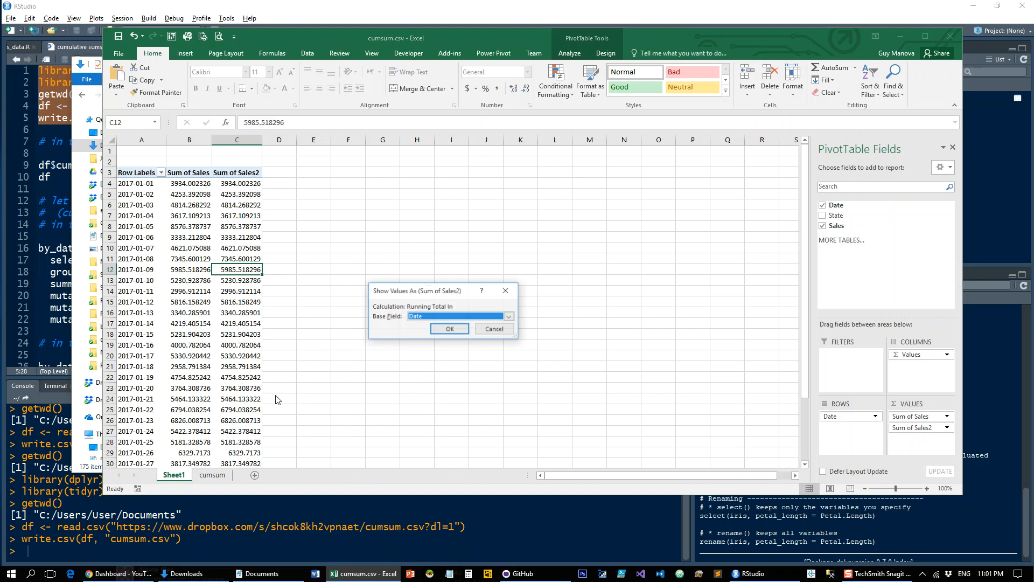
{"action": "left_click", "coordinate": [449, 329]}
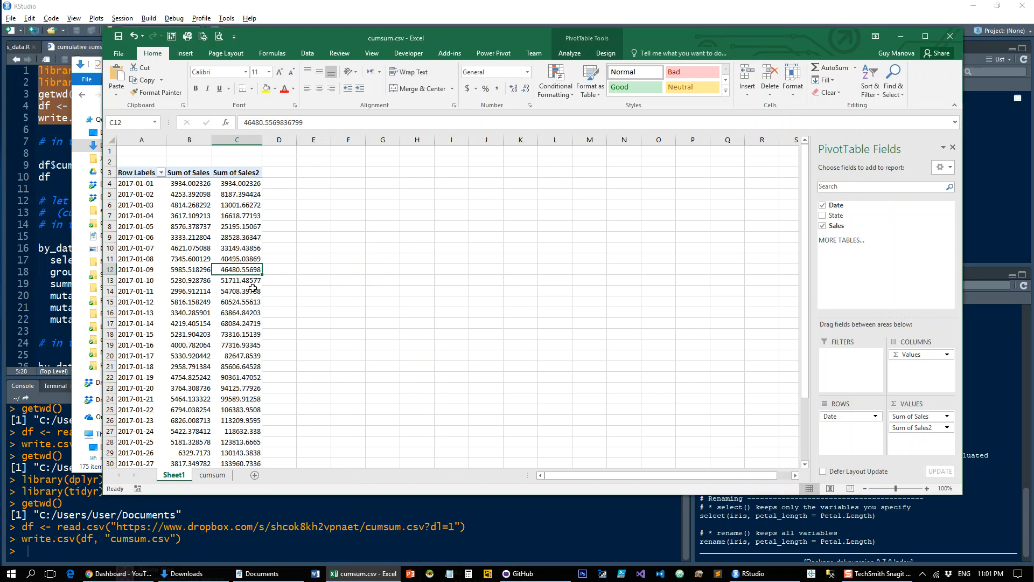
{"action": "mouse_move", "coordinate": [232, 183]}
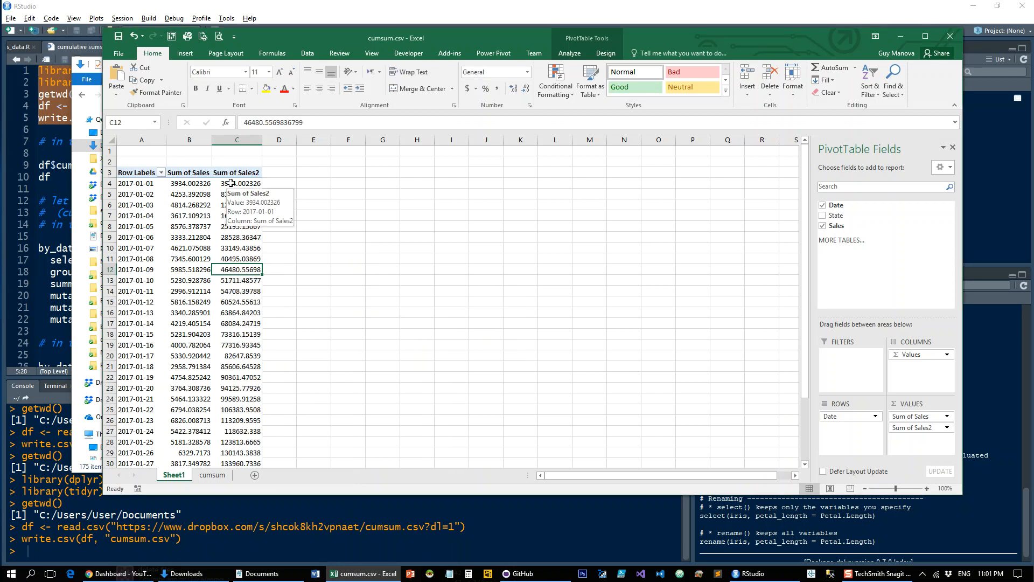
{"action": "left_click", "coordinate": [189, 183]}
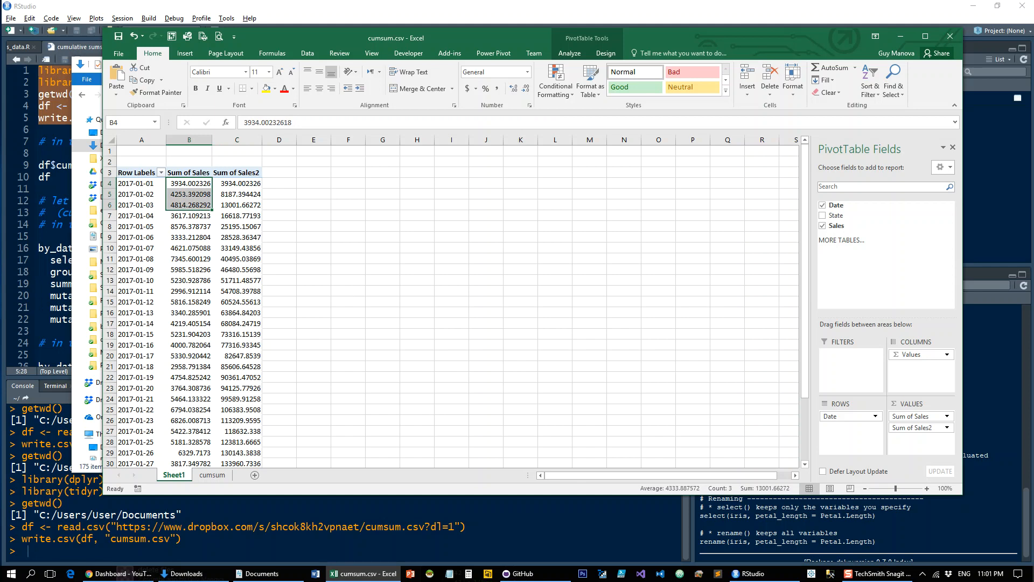
{"action": "left_click", "coordinate": [750, 572]}
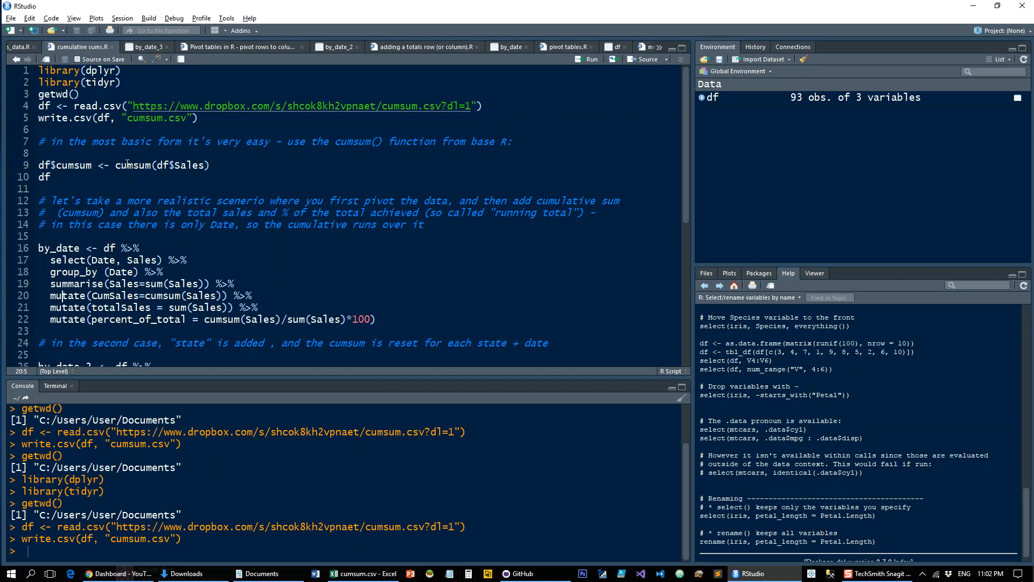
Run df$cumsum <- cumsum(df$Sales) and df, then compare against the Excel pivot
{"action": "double_click", "coordinate": [132, 164]}
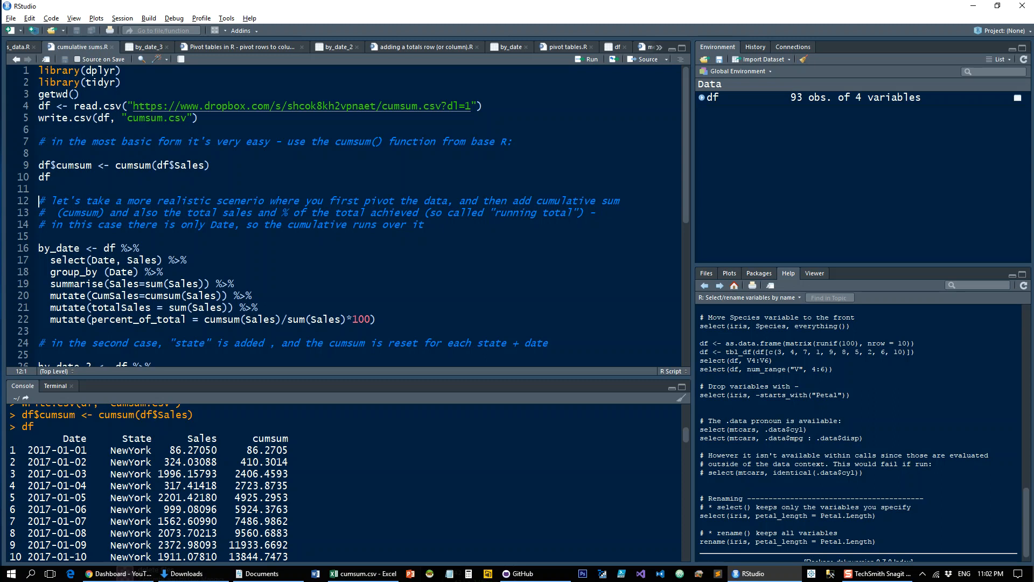
{"action": "mouse_move", "coordinate": [235, 467]}
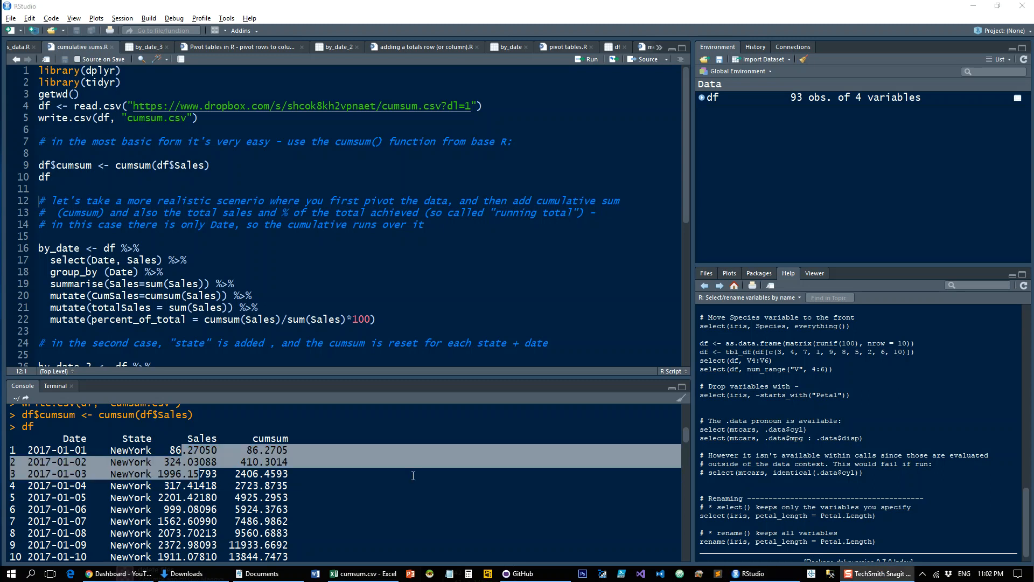
{"action": "left_click", "coordinate": [359, 573]}
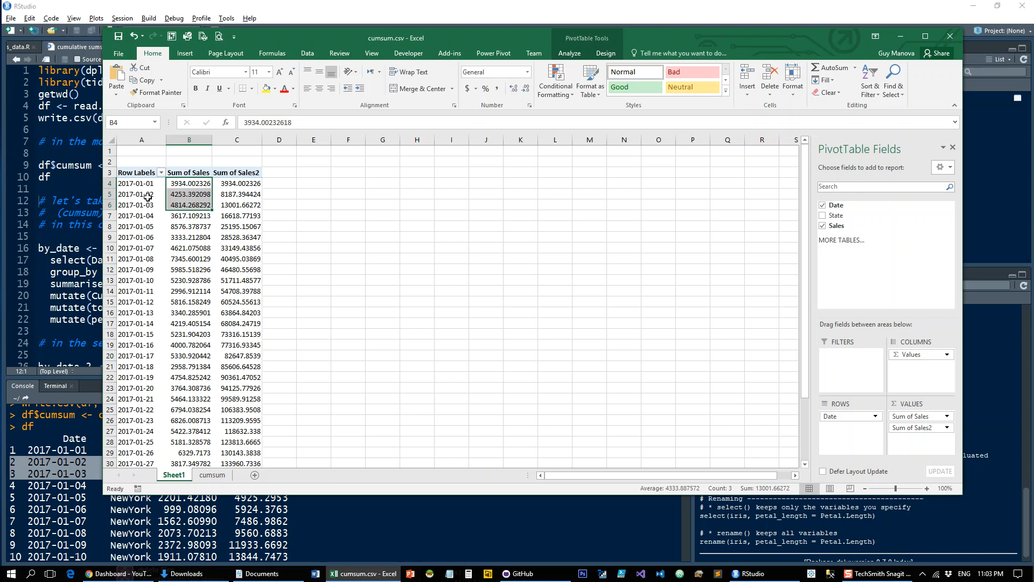
{"action": "mouse_move", "coordinate": [303, 214]}
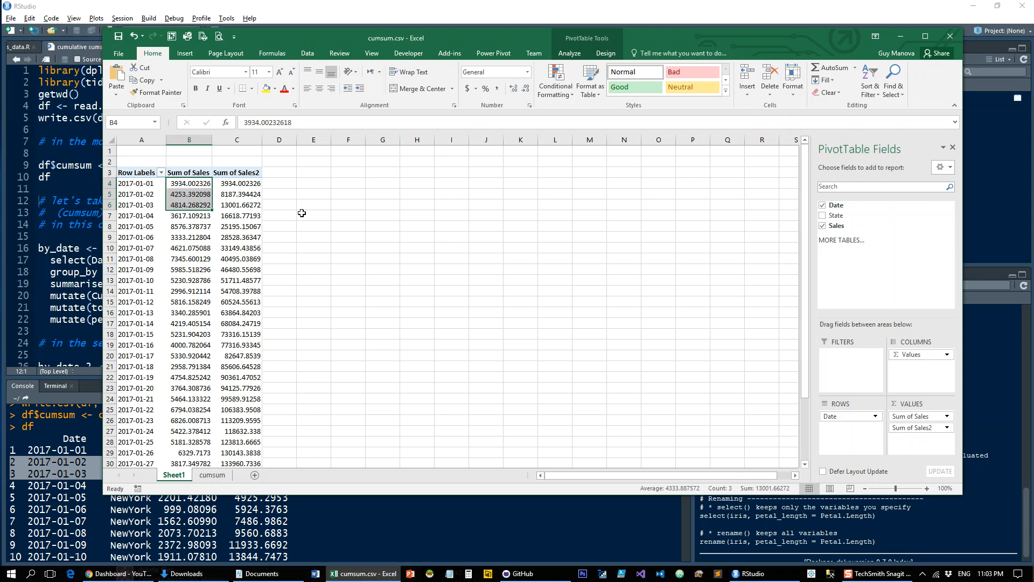
{"action": "mouse_move", "coordinate": [115, 503]}
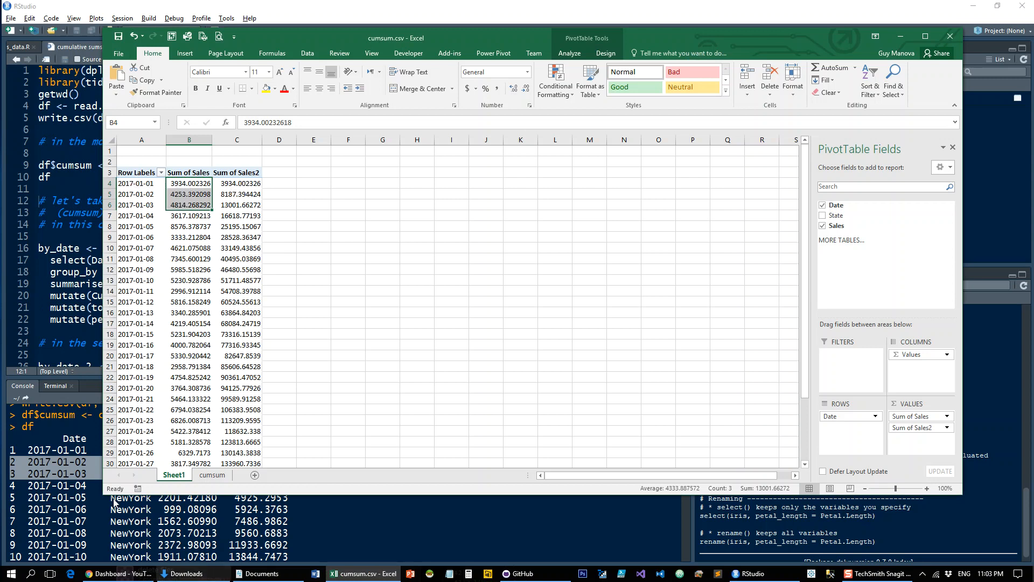
{"action": "left_click", "coordinate": [750, 573]}
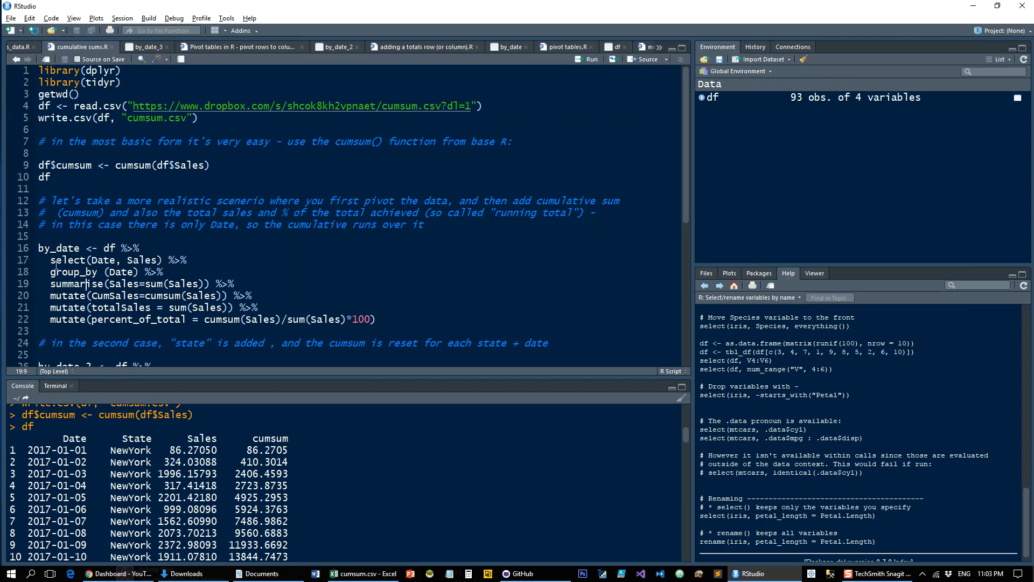
{"action": "double_click", "coordinate": [59, 247]}
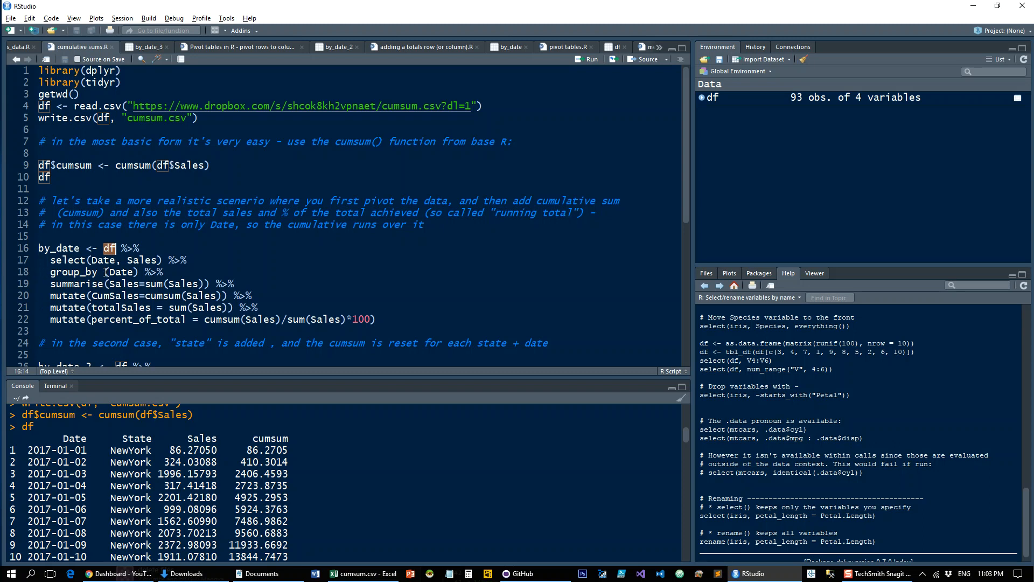
{"action": "double_click", "coordinate": [126, 283]}
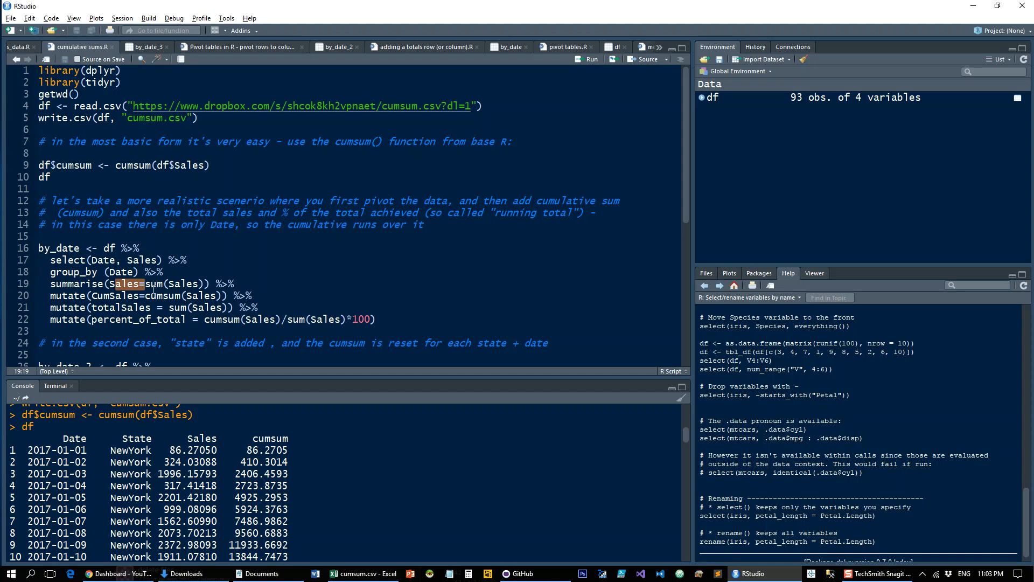
{"action": "left_click", "coordinate": [68, 296]}
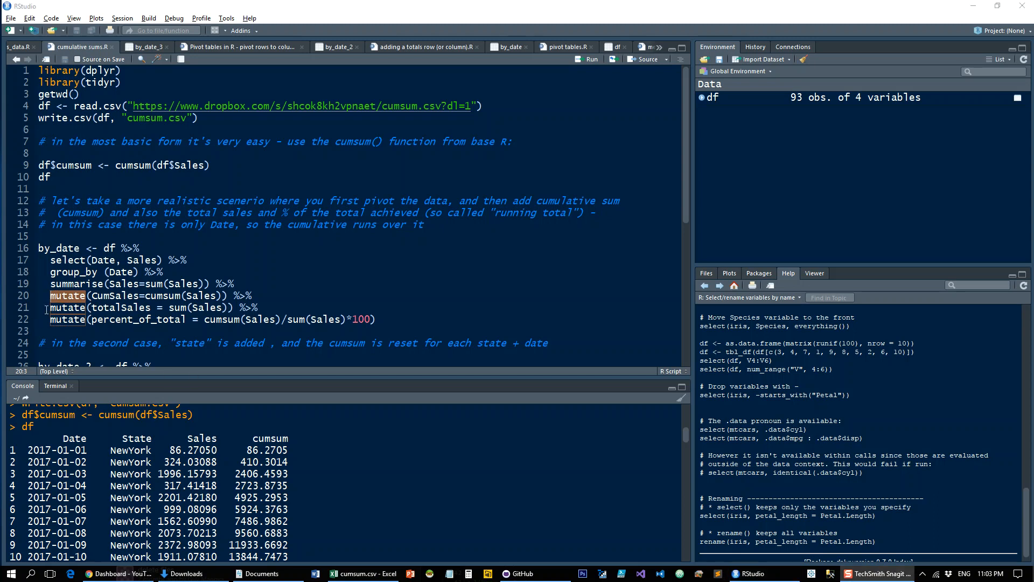
{"action": "double_click", "coordinate": [120, 307]}
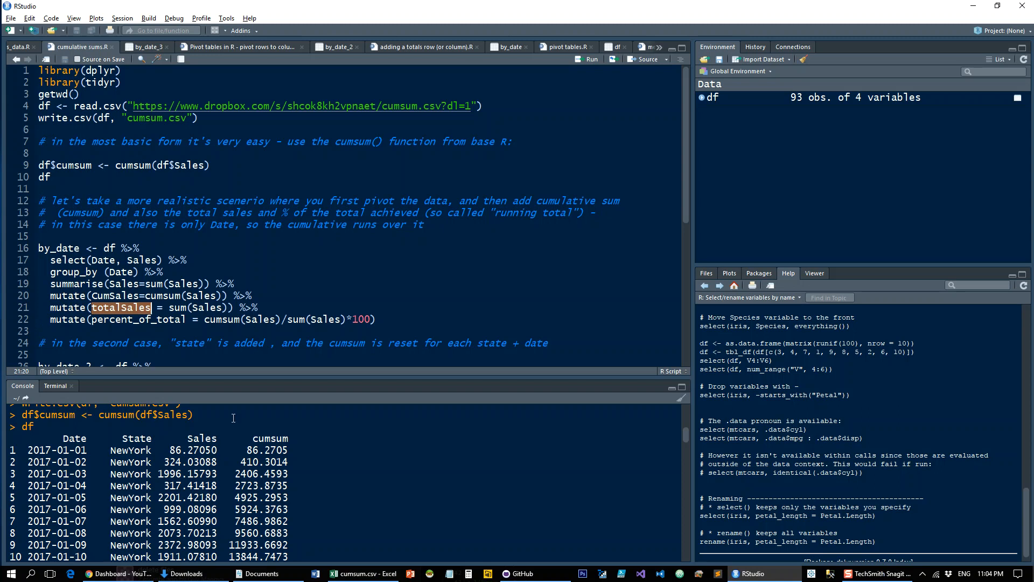
Add a third Sales column shown as % Running Total In Date, reaching 100% by 2017-01-31
{"action": "left_click", "coordinate": [362, 573]}
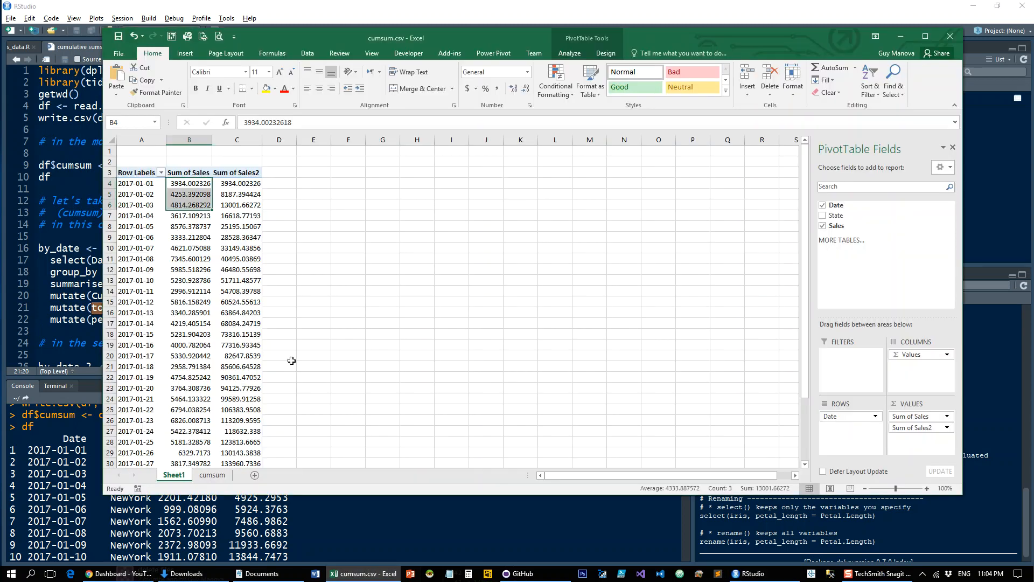
{"action": "left_click", "coordinate": [237, 237]}
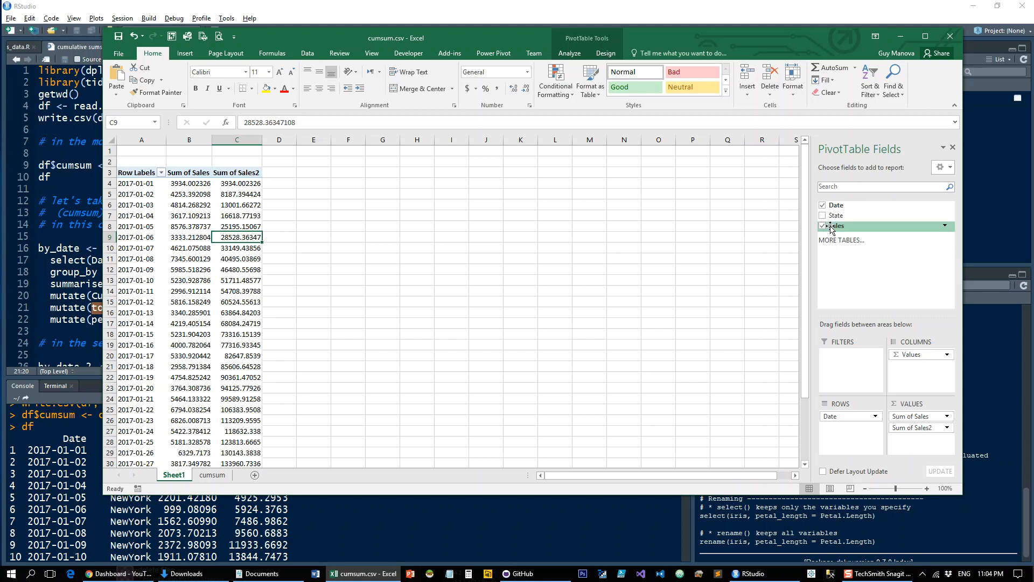
{"action": "left_click", "coordinate": [835, 226]}
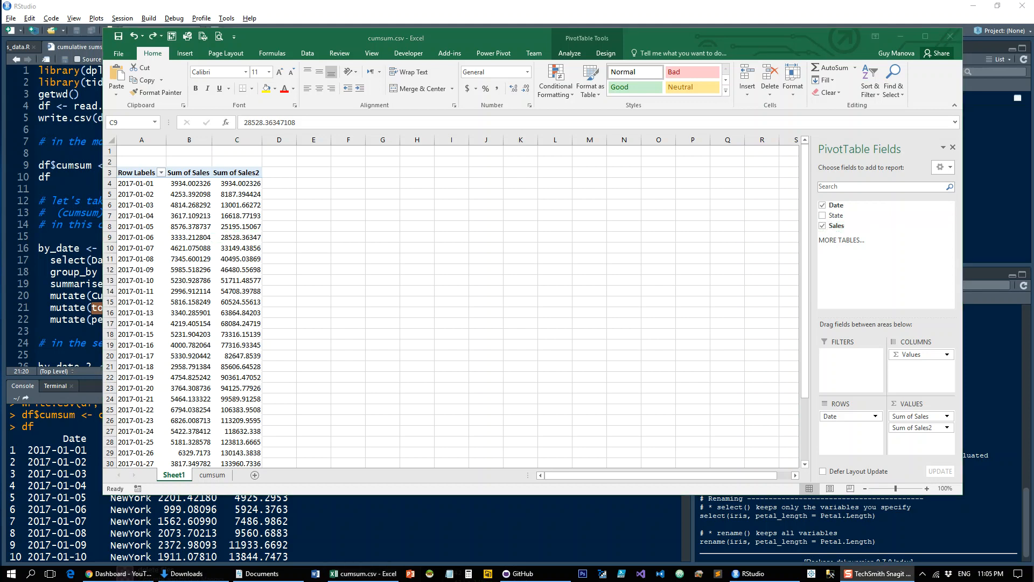
{"action": "left_click", "coordinate": [236, 237]}
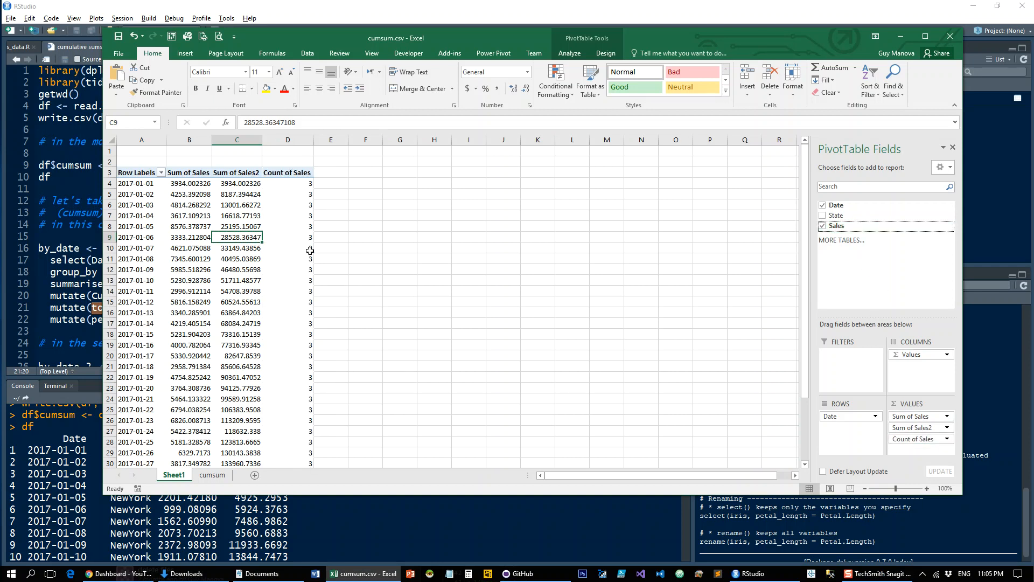
{"action": "right_click", "coordinate": [288, 247]}
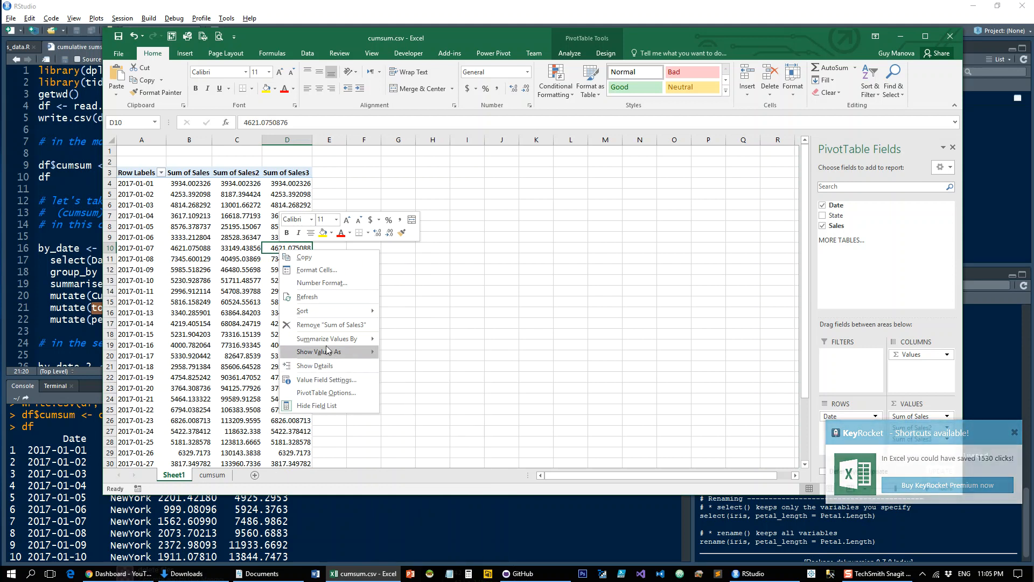
{"action": "left_click", "coordinate": [318, 351]}
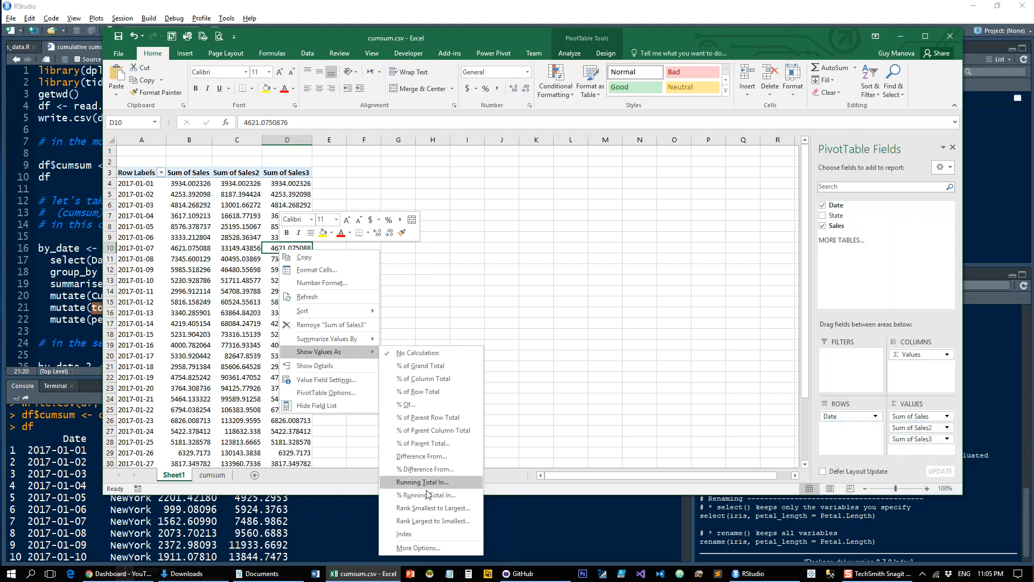
{"action": "left_click", "coordinate": [424, 482]}
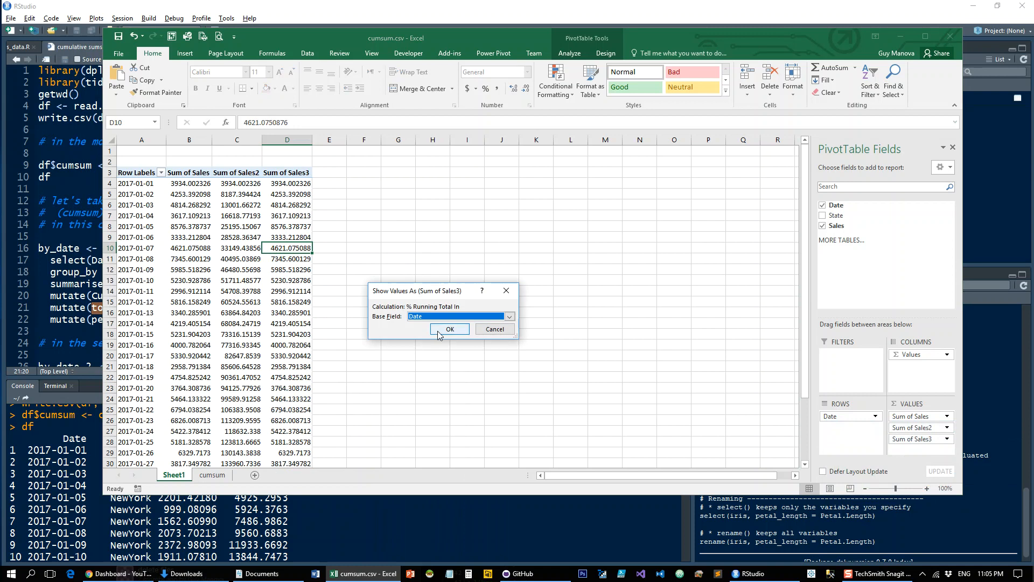
{"action": "left_click", "coordinate": [449, 329]}
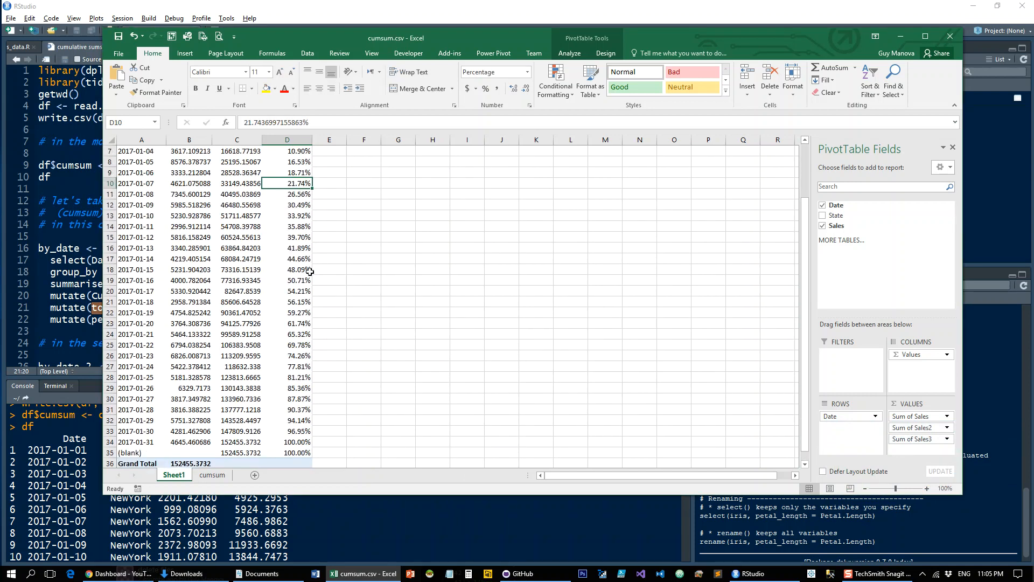
{"action": "scroll", "scroll_direction": "down", "scroll_amount": 3}
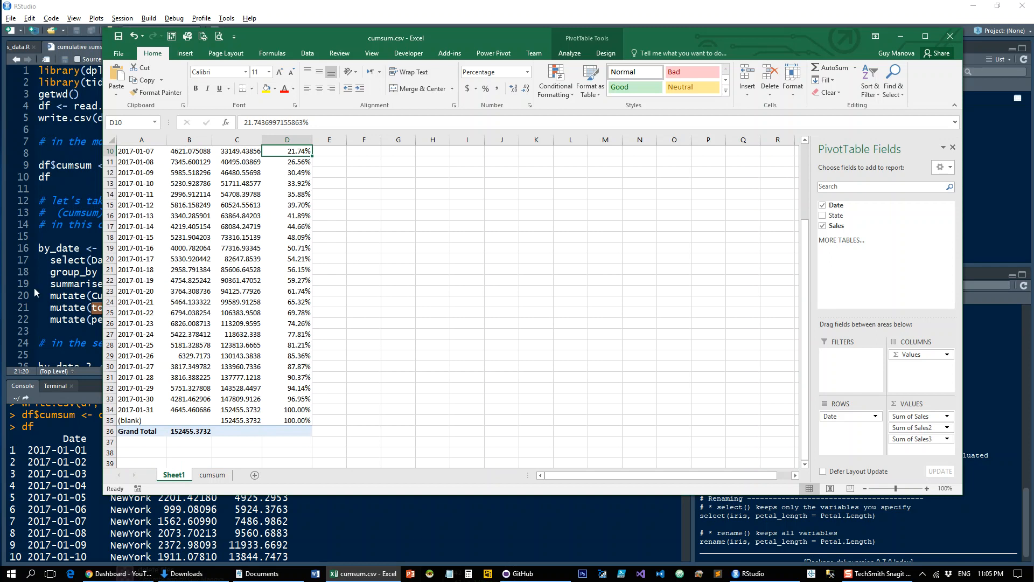
Run the by_date pipeline (lines 16–22) and scroll through its 31-row table
{"action": "left_click", "coordinate": [749, 573]}
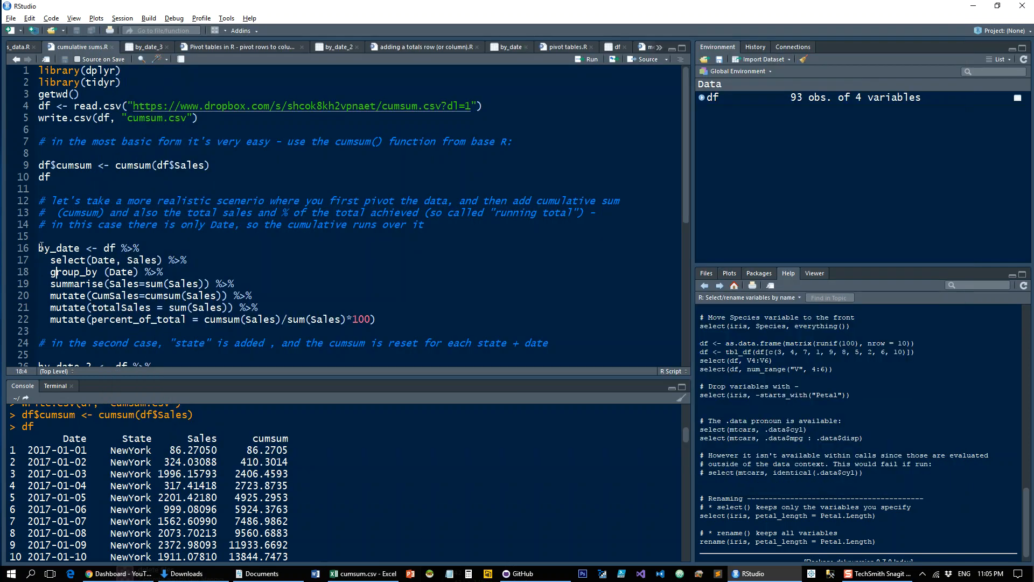
{"action": "left_click_drag", "start_coordinate": [39, 247], "coordinate": [375, 320]}
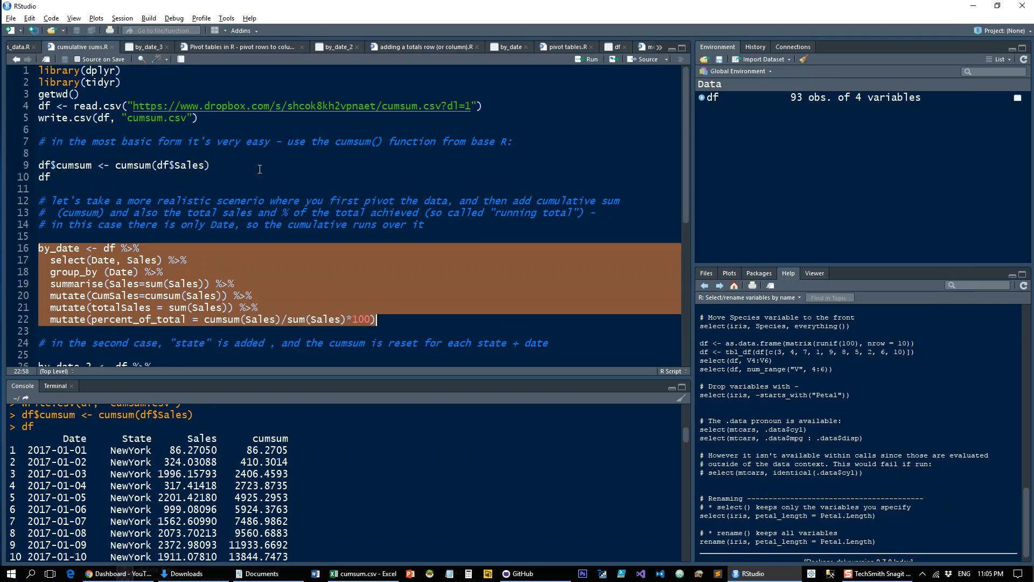
{"action": "left_click", "coordinate": [592, 59]}
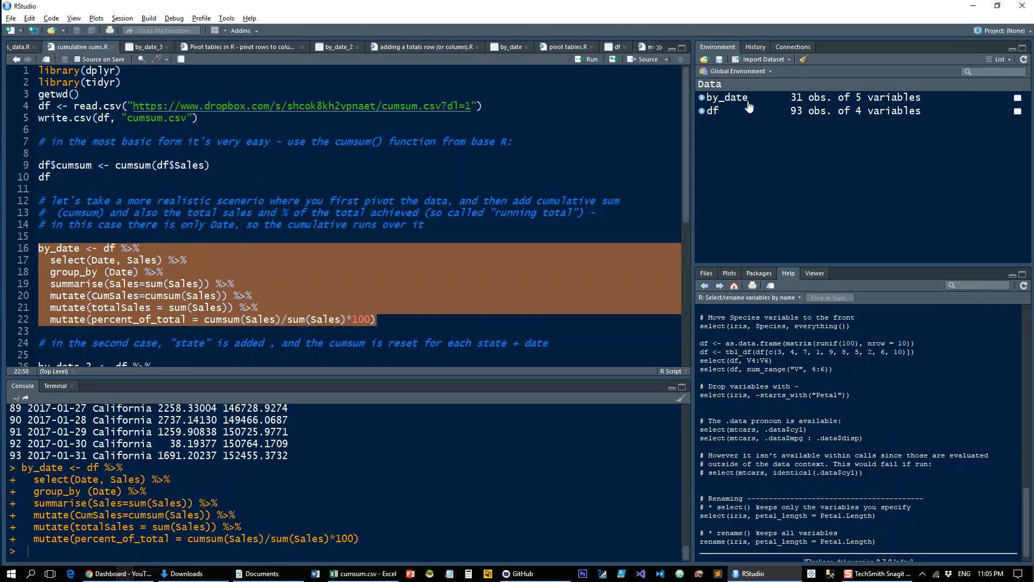
{"action": "key", "text": "Return"}
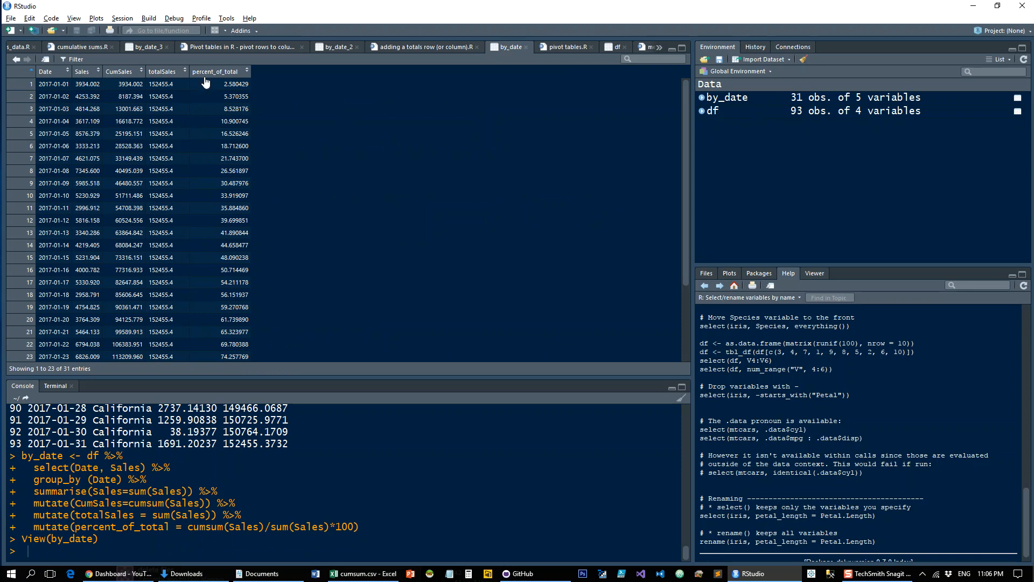
{"action": "mouse_move", "coordinate": [167, 133]}
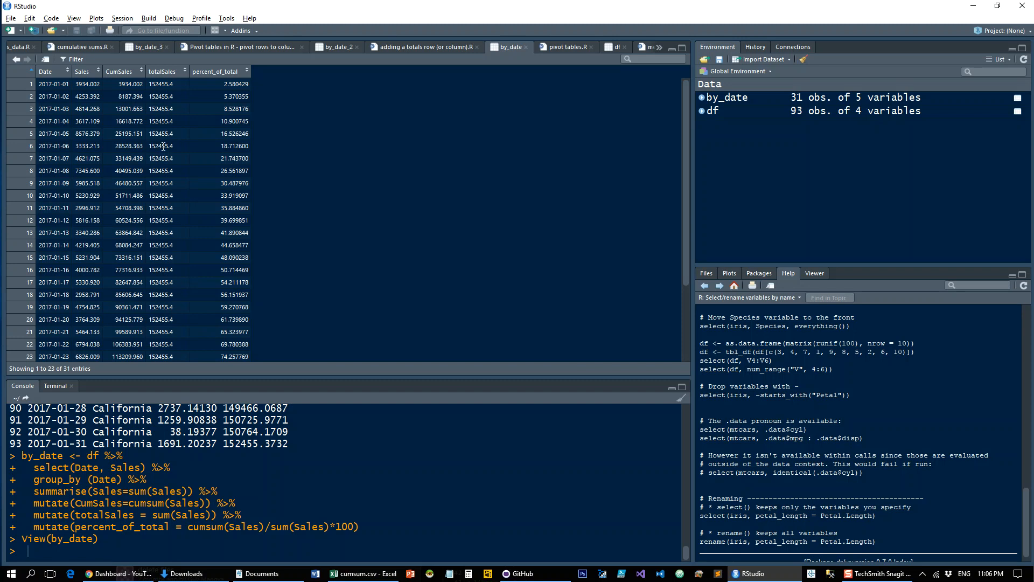
{"action": "mouse_move", "coordinate": [189, 144]}
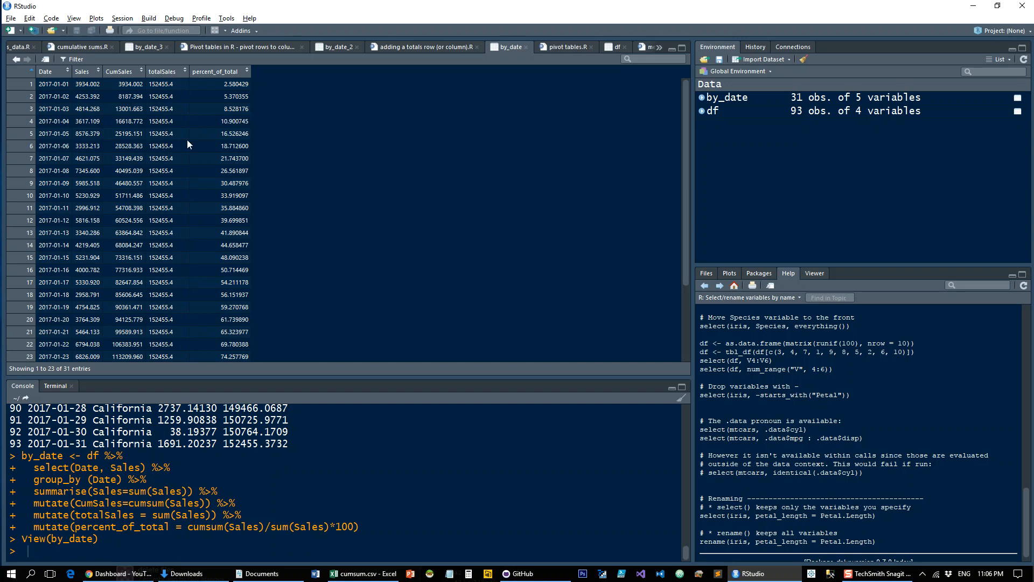
{"action": "mouse_move", "coordinate": [257, 92]}
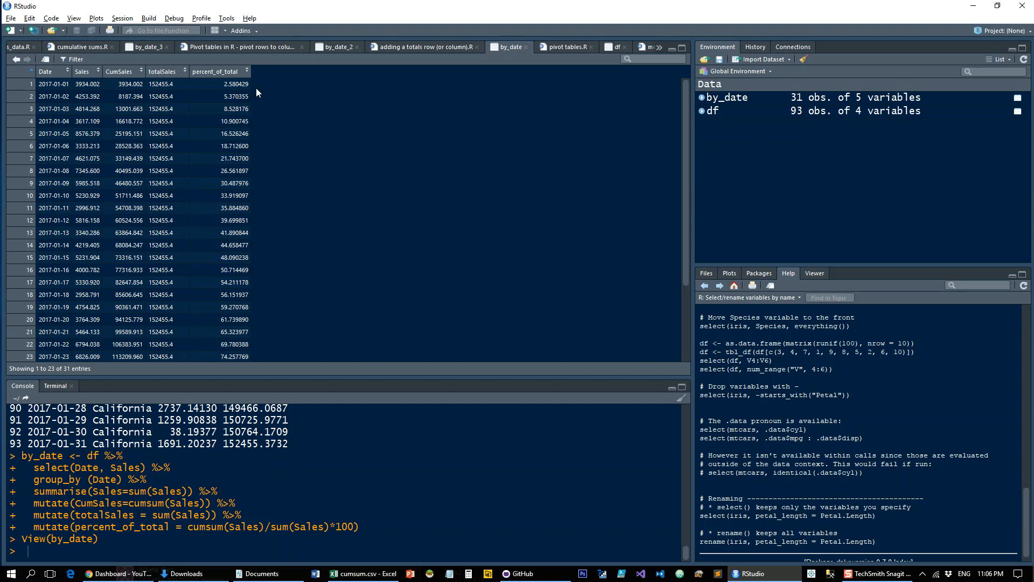
{"action": "scroll", "scroll_direction": "down", "scroll_amount": 3}
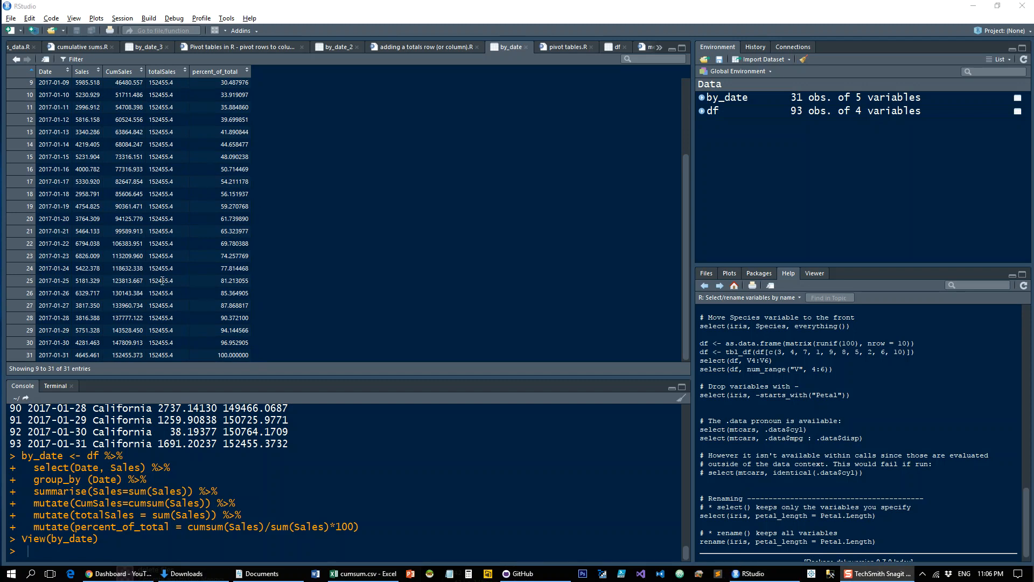
{"action": "mouse_move", "coordinate": [195, 194]}
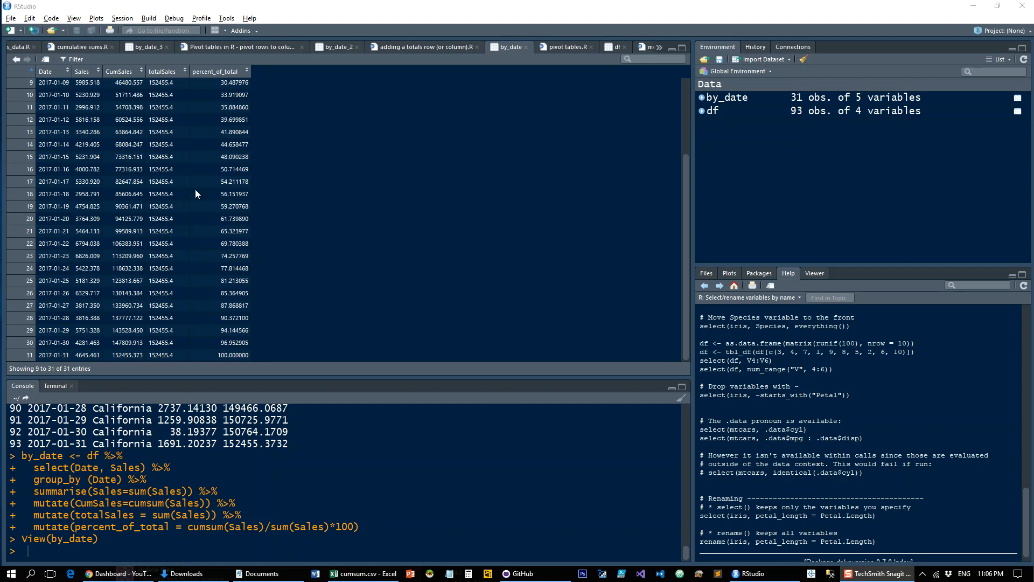
{"action": "mouse_move", "coordinate": [159, 102]}
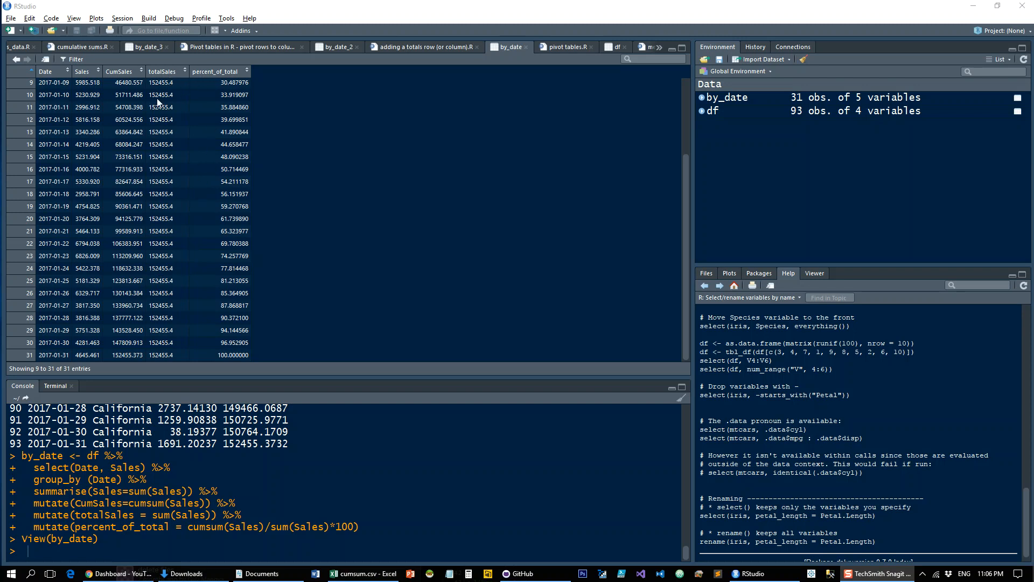
{"action": "mouse_move", "coordinate": [168, 92]}
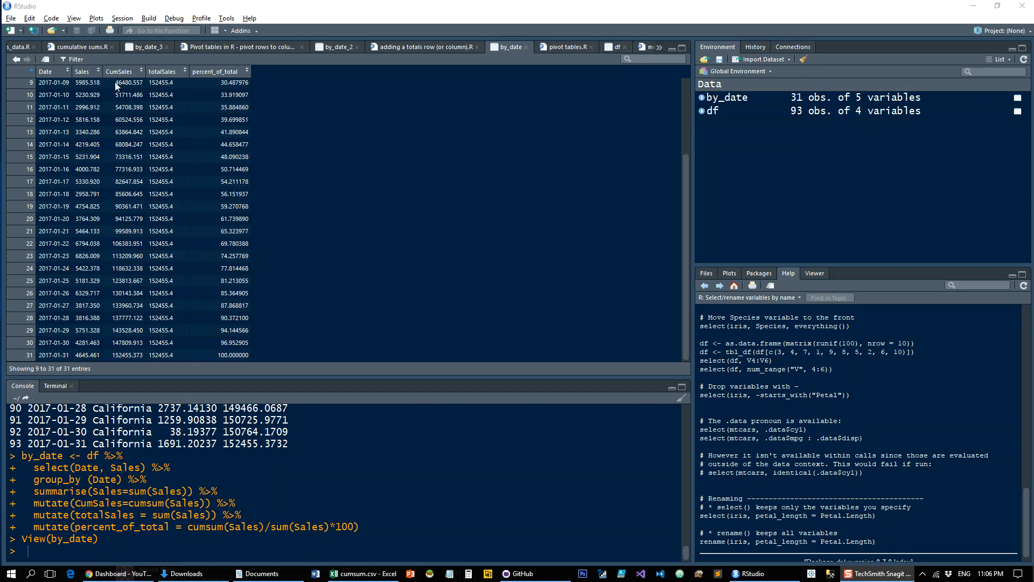
{"action": "mouse_move", "coordinate": [91, 94]}
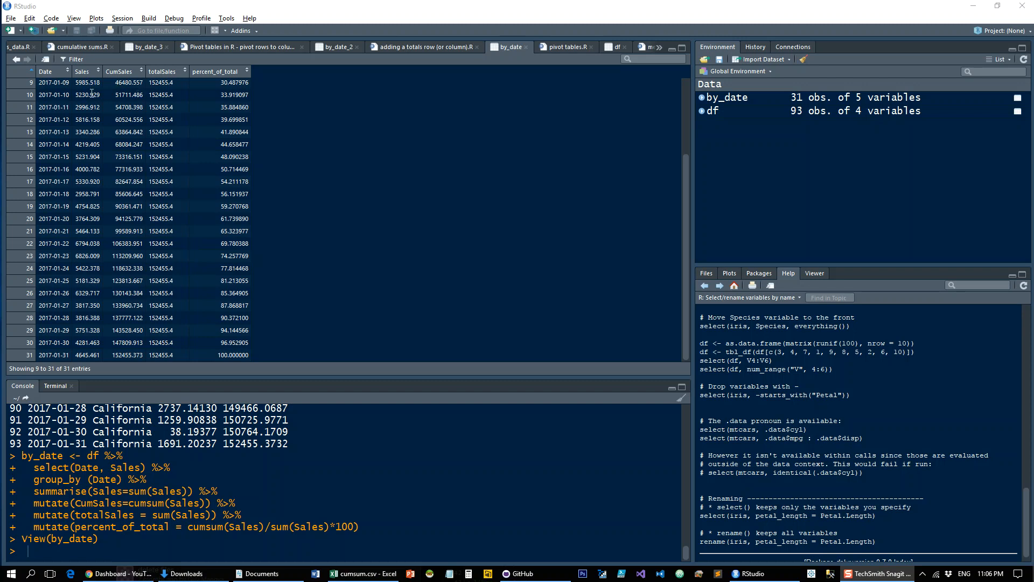
{"action": "mouse_move", "coordinate": [149, 119]}
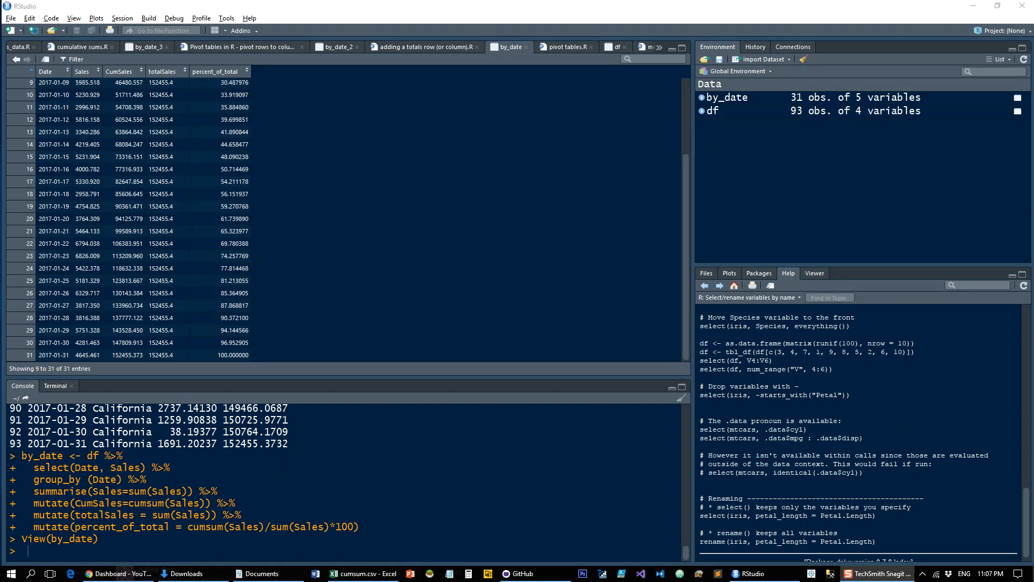
{"action": "mouse_move", "coordinate": [92, 59]}
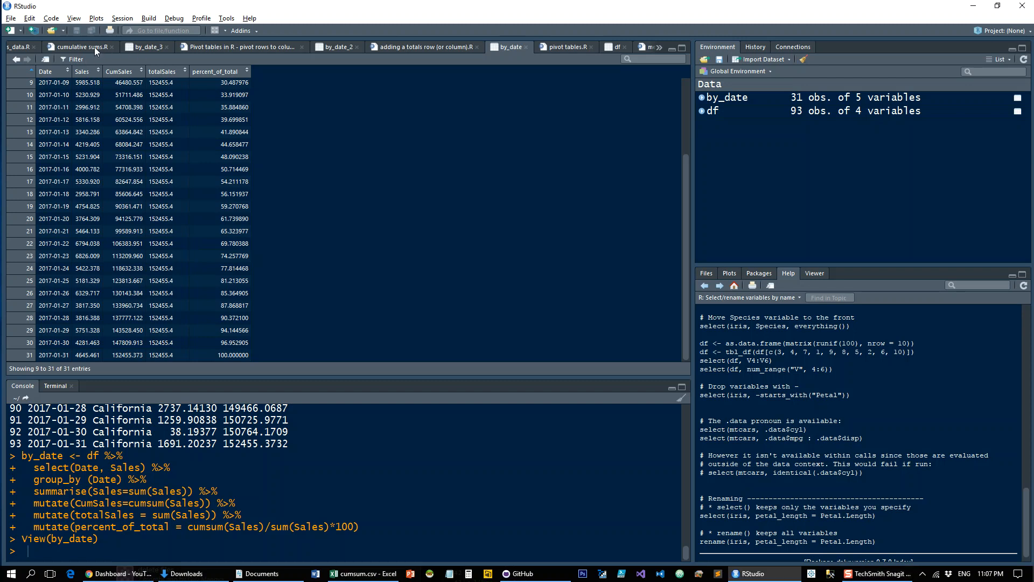
Add State above Date in Rows, nesting dates under California, Florida and NewYork
{"action": "left_click", "coordinate": [76, 47]}
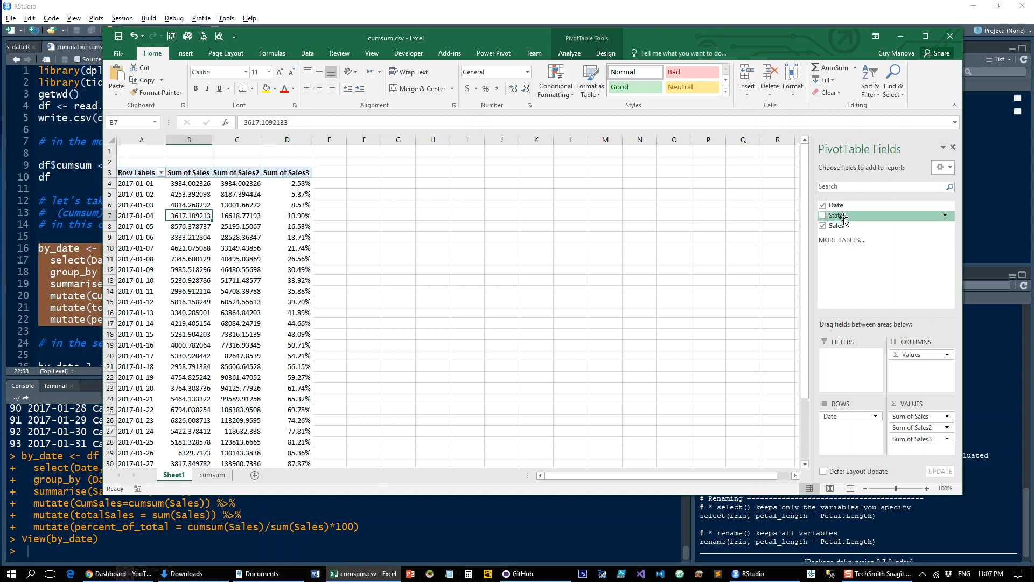
{"action": "left_click", "coordinate": [823, 215]}
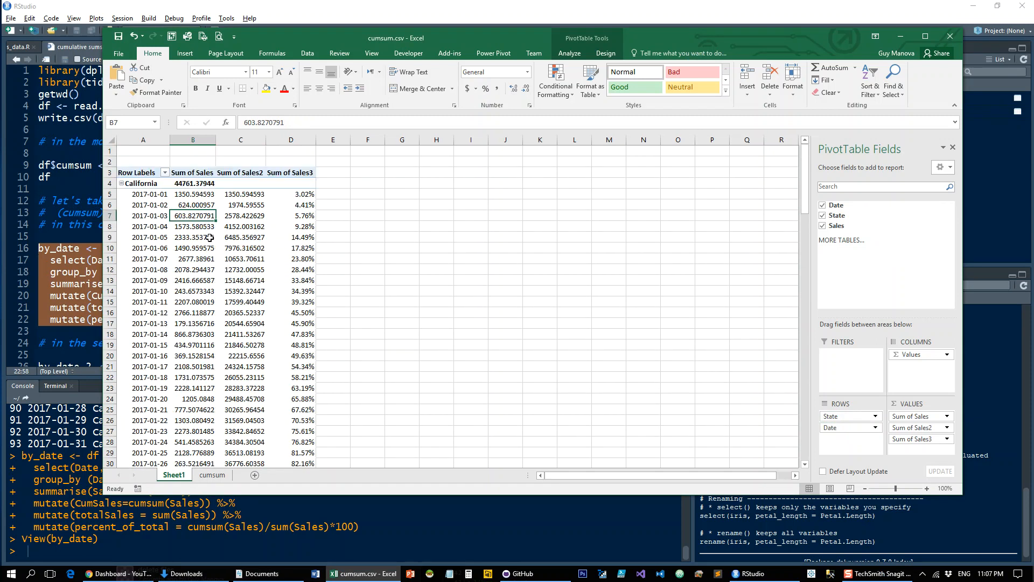
{"action": "scroll", "scroll_direction": "down", "scroll_amount": 3}
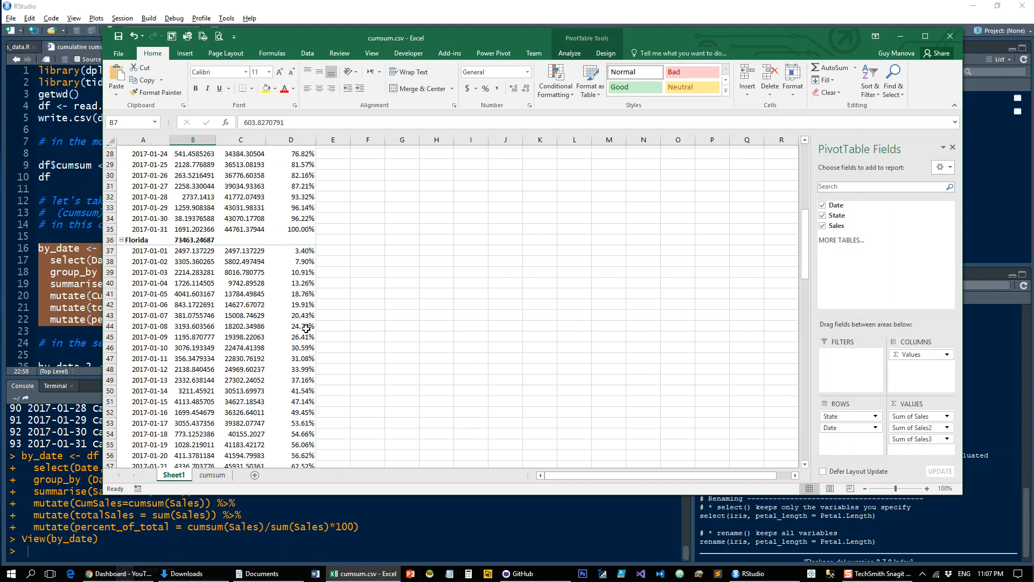
{"action": "scroll", "scroll_direction": "down", "scroll_amount": 3}
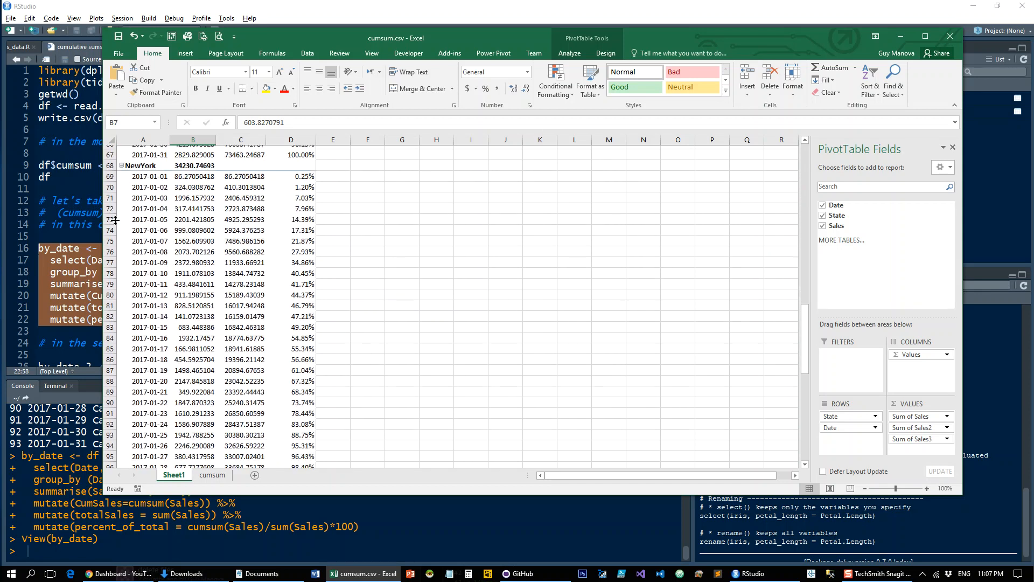
Run the by_date_2 pipeline (lines 26–32) and open its 93-row result
{"action": "left_click", "coordinate": [743, 573]}
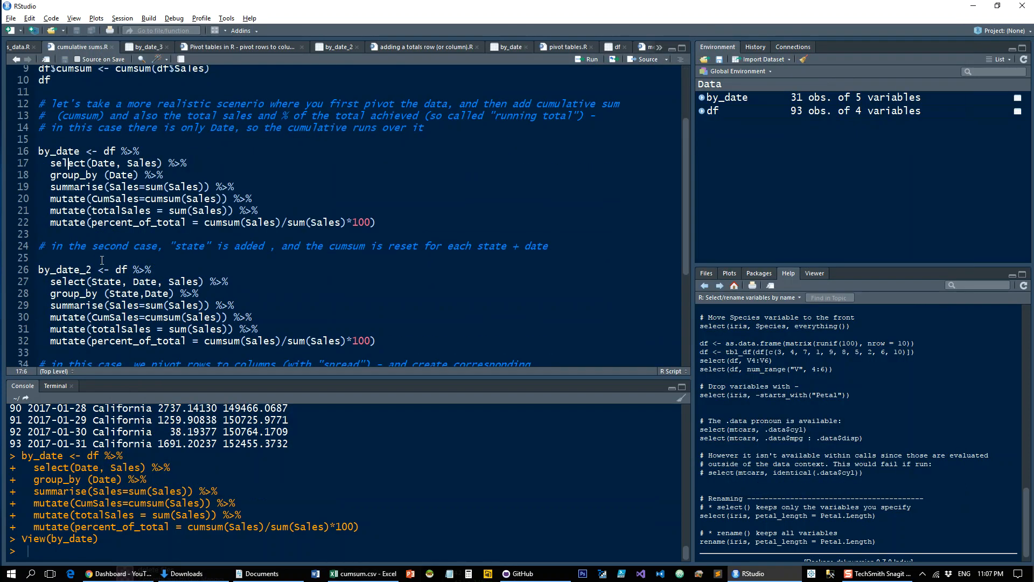
{"action": "scroll", "scroll_direction": "down", "scroll_amount": 3}
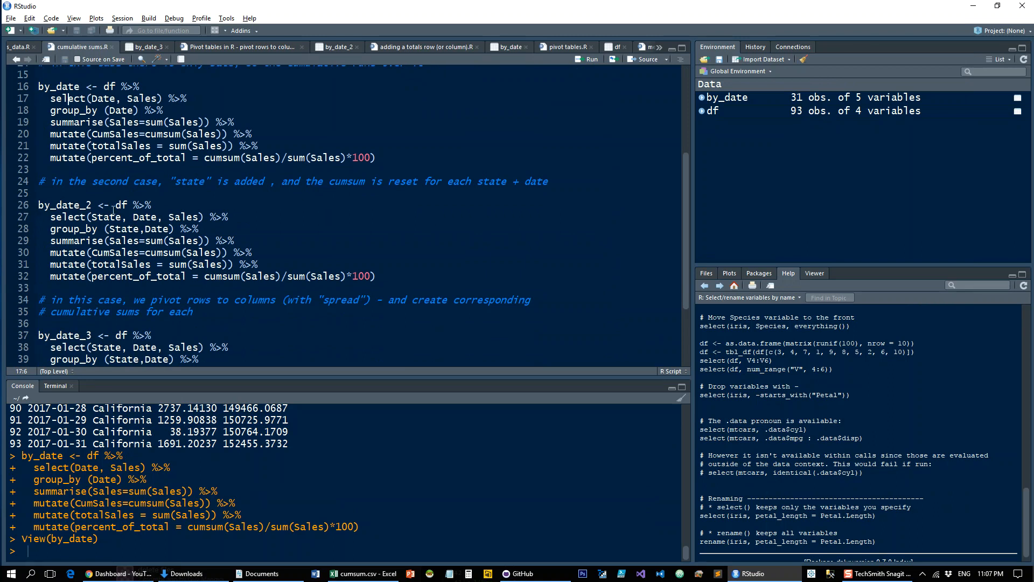
{"action": "double_click", "coordinate": [104, 217]}
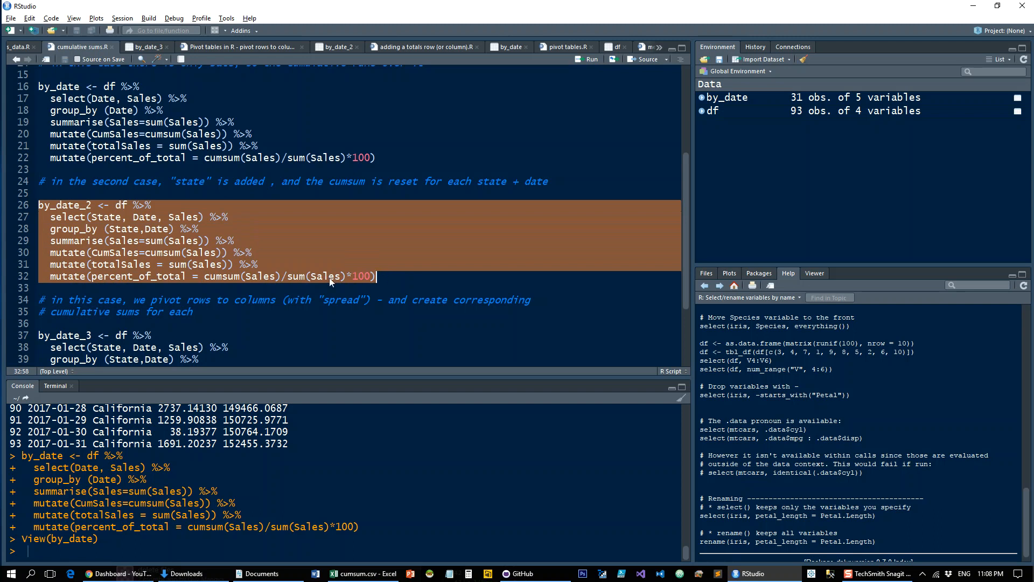
{"action": "mouse_move", "coordinate": [254, 280]}
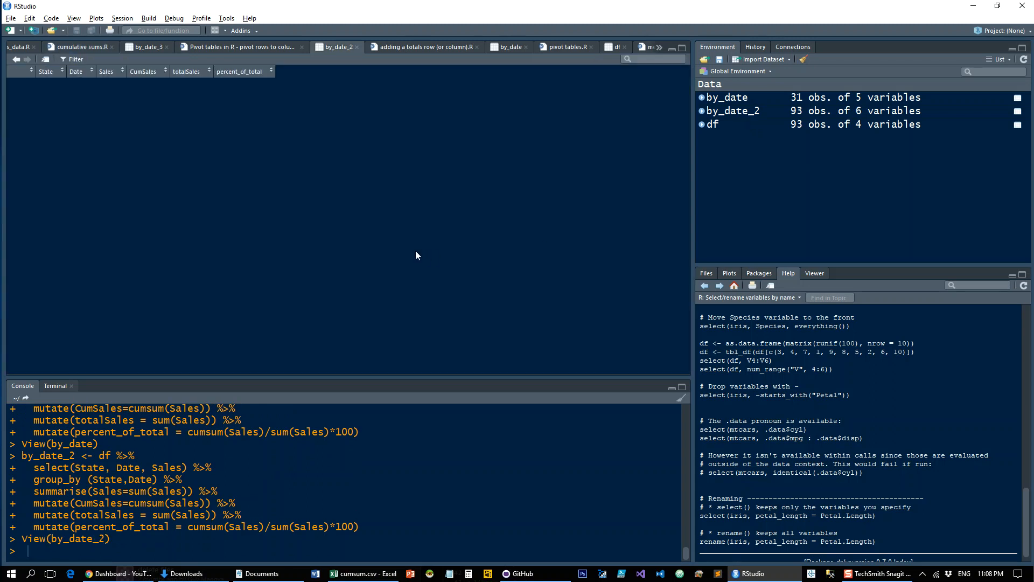
{"action": "scroll", "scroll_direction": "down", "scroll_amount": 3}
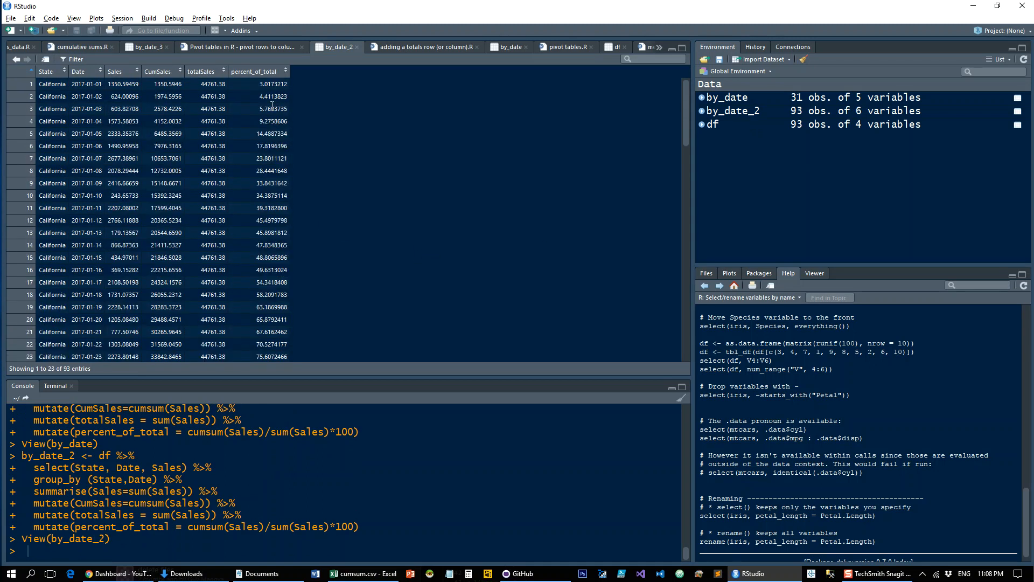
{"action": "scroll", "scroll_direction": "down", "scroll_amount": 3}
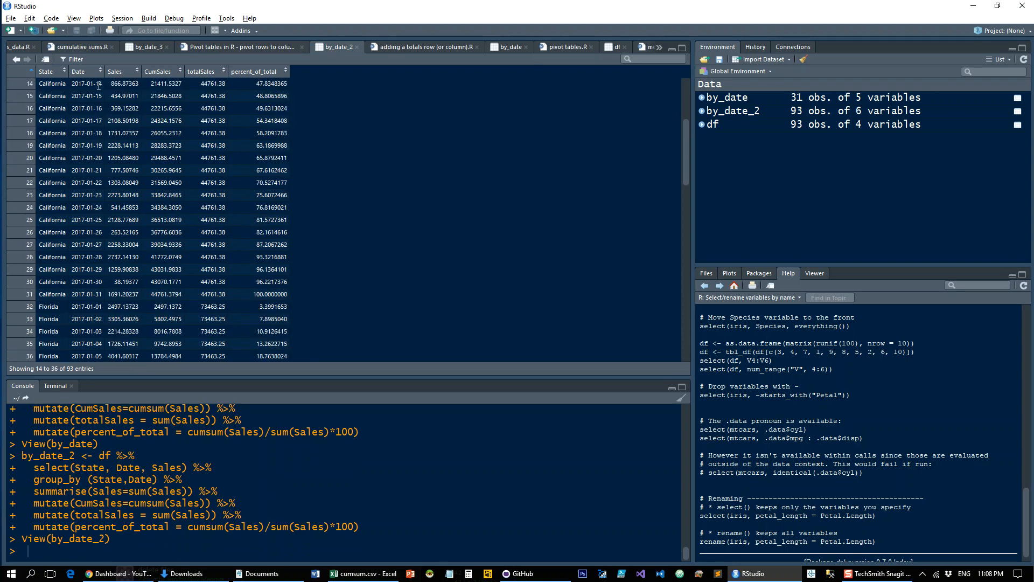
{"action": "scroll", "scroll_direction": "down", "scroll_amount": 3}
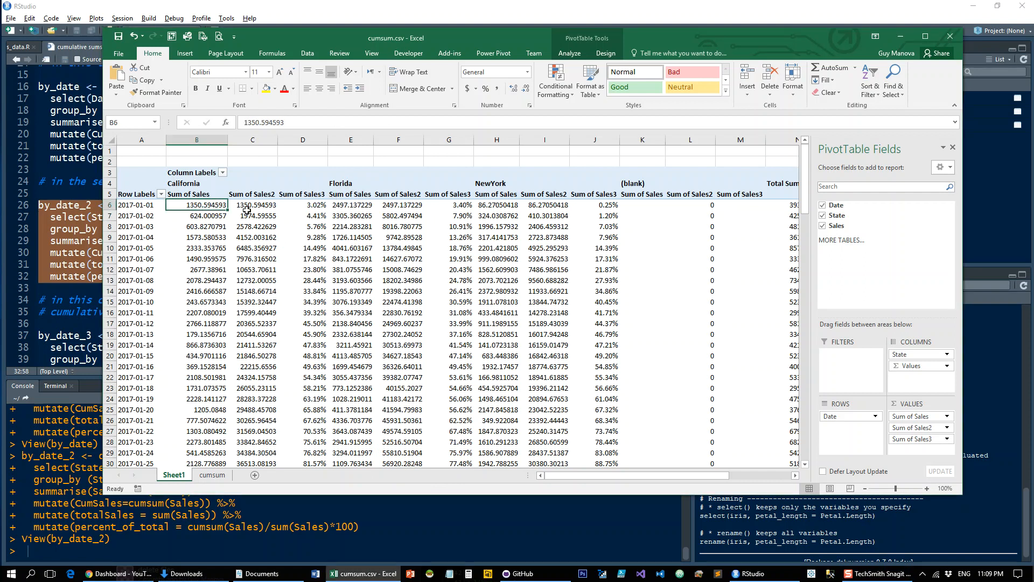
Rename the Sum of Sales2 header in cell C5 to 'cumsales'
{"action": "left_click", "coordinate": [252, 194]}
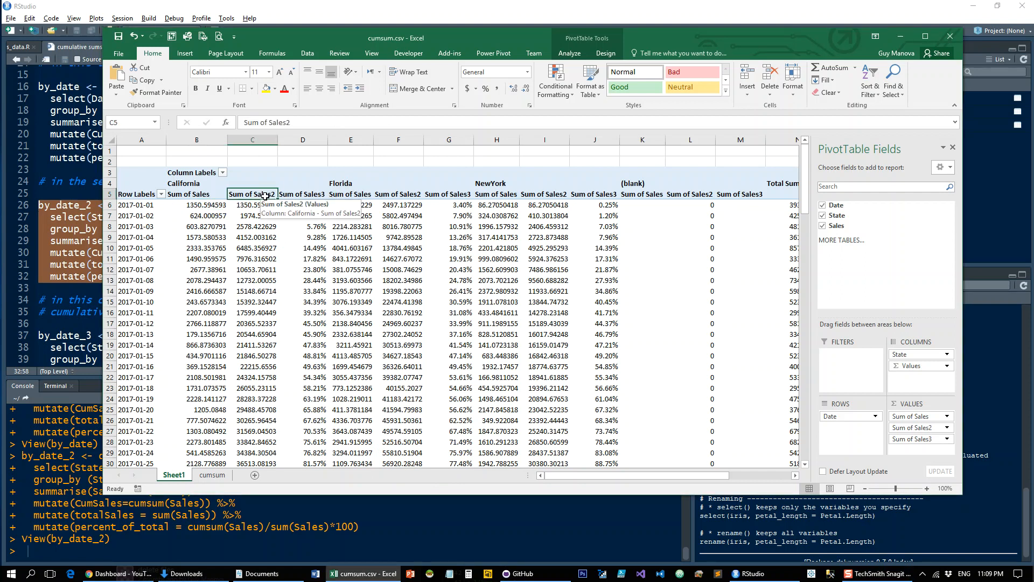
{"action": "type", "text": "cumsales"}
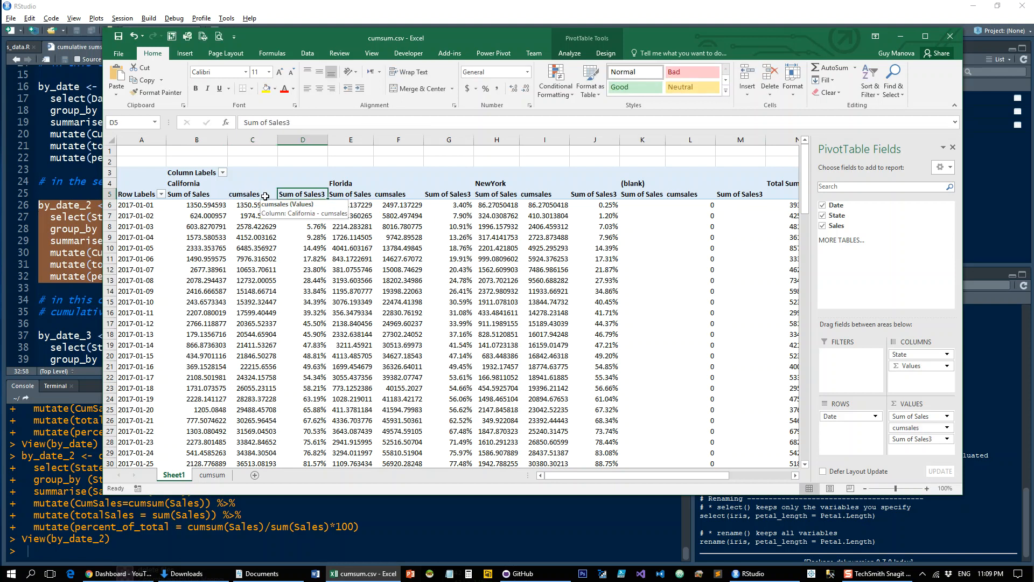
{"action": "type", "text": "run"}
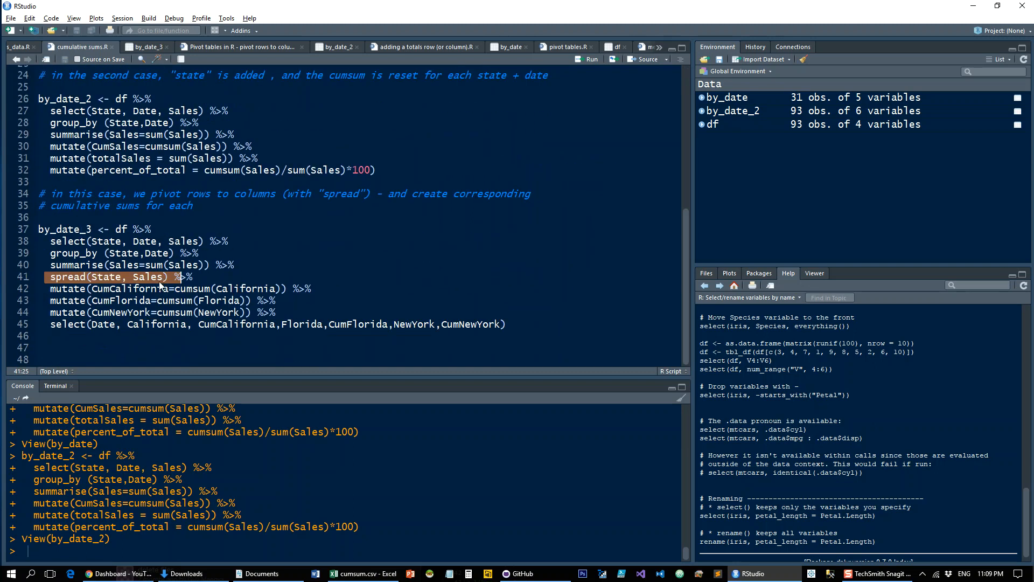
{"action": "mouse_move", "coordinate": [60, 284]}
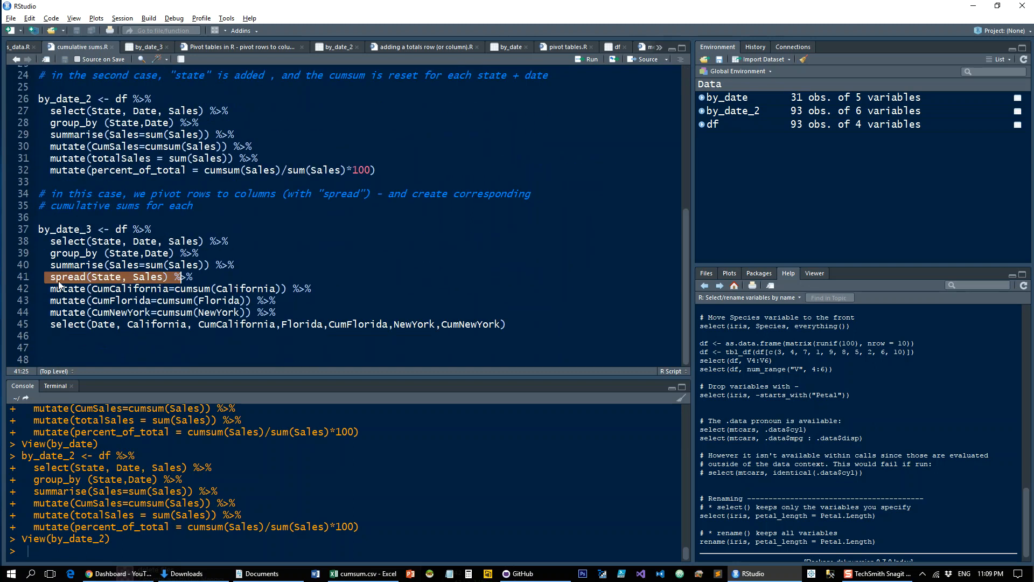
{"action": "mouse_move", "coordinate": [130, 285]}
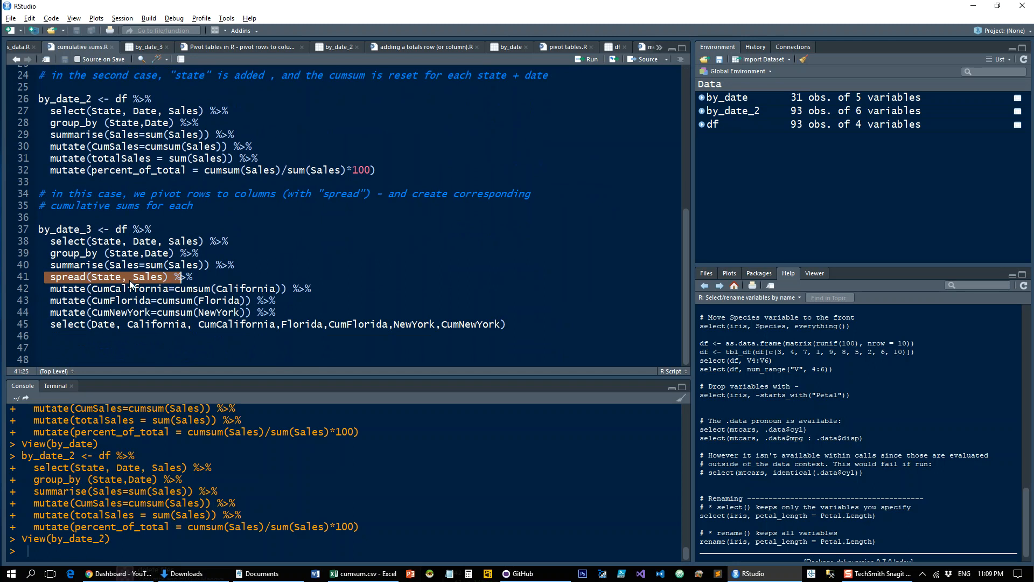
{"action": "mouse_move", "coordinate": [130, 284]}
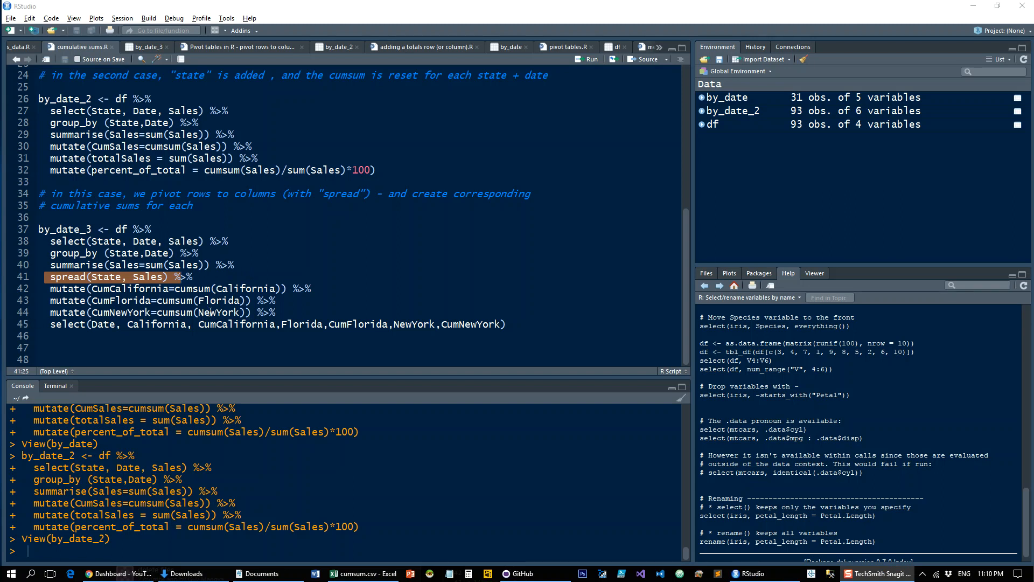
{"action": "mouse_move", "coordinate": [135, 330]}
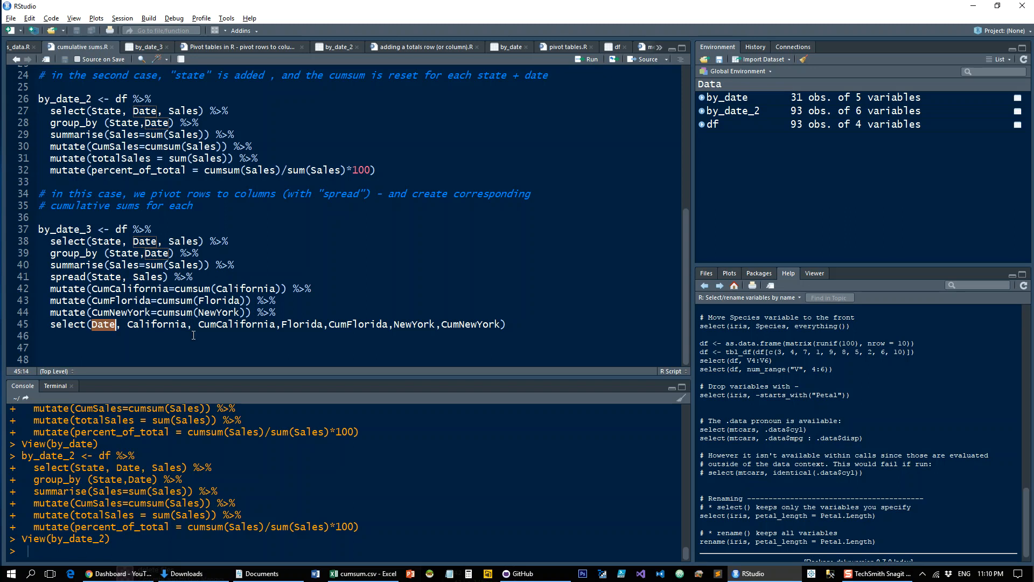
{"action": "mouse_move", "coordinate": [113, 333]}
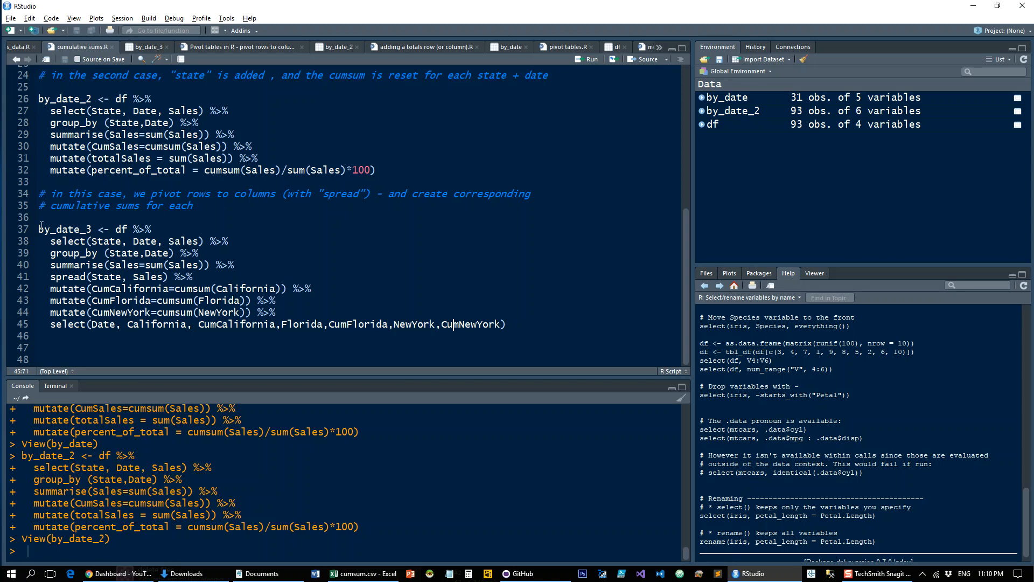
Select the by_date_3 pipeline on lines 37–45 to run it
{"action": "left_click_drag", "start_coordinate": [39, 229], "coordinate": [507, 324]}
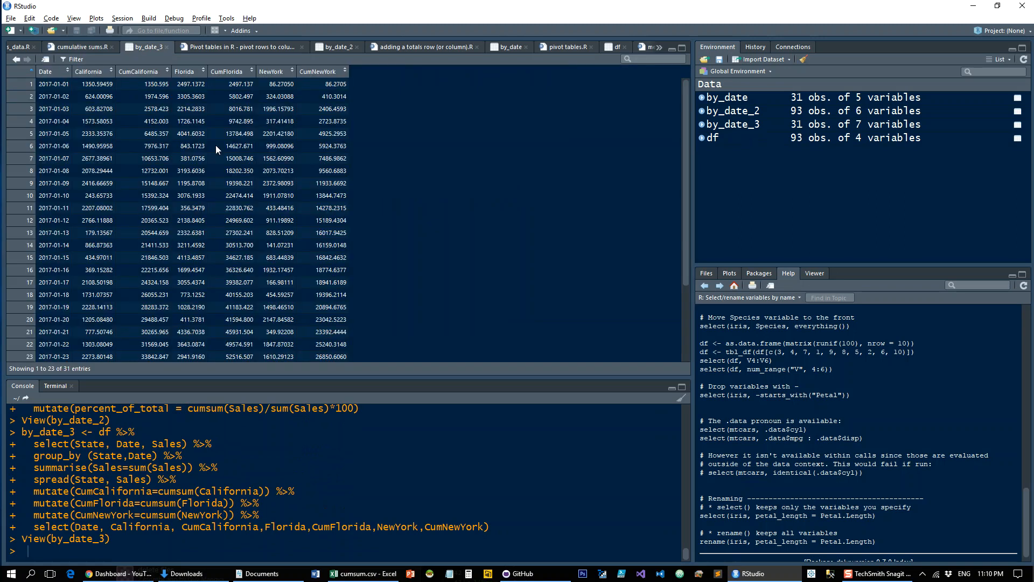
{"action": "mouse_move", "coordinate": [96, 76]}
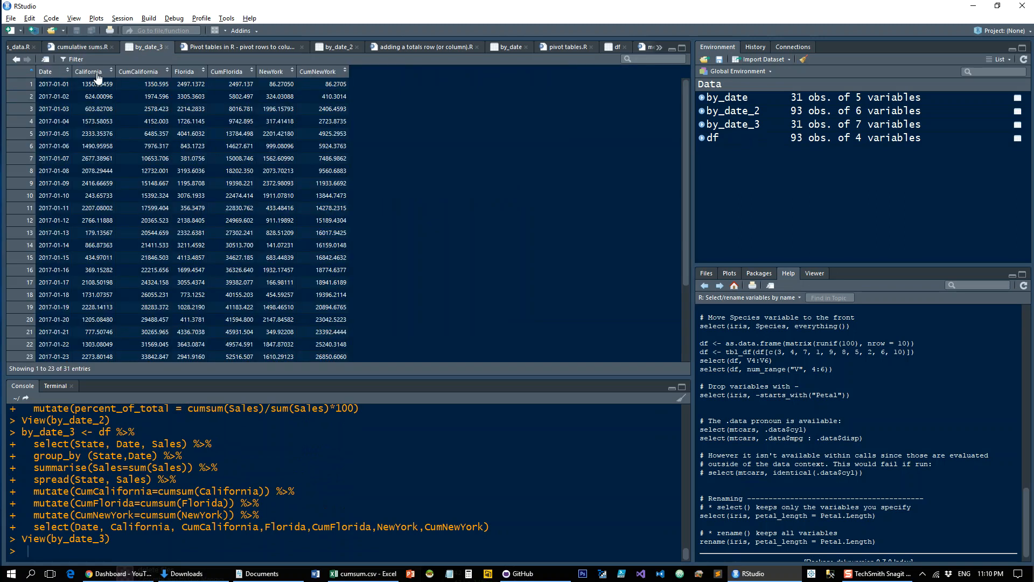
{"action": "mouse_move", "coordinate": [163, 282]}
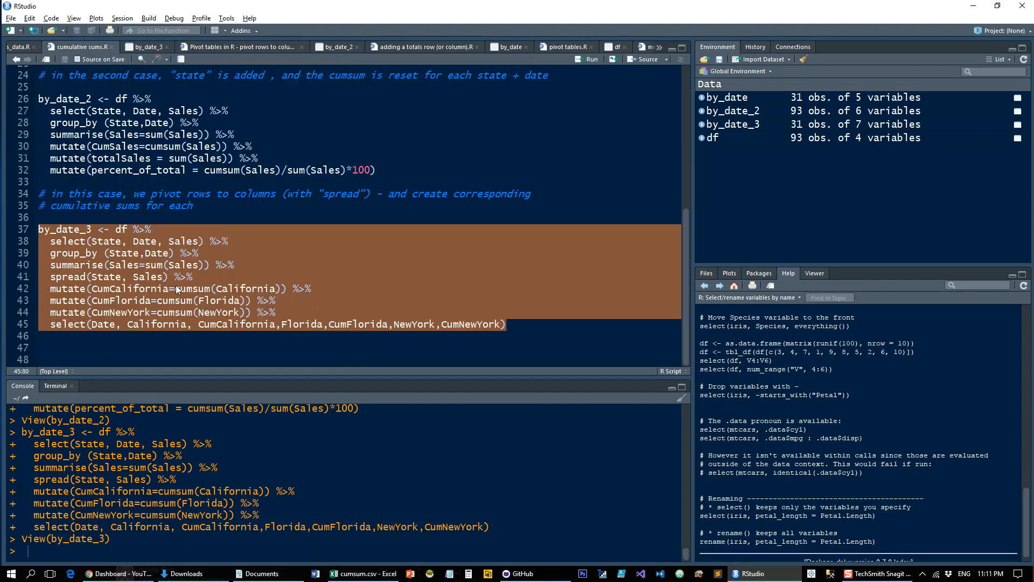
{"action": "mouse_move", "coordinate": [218, 302]}
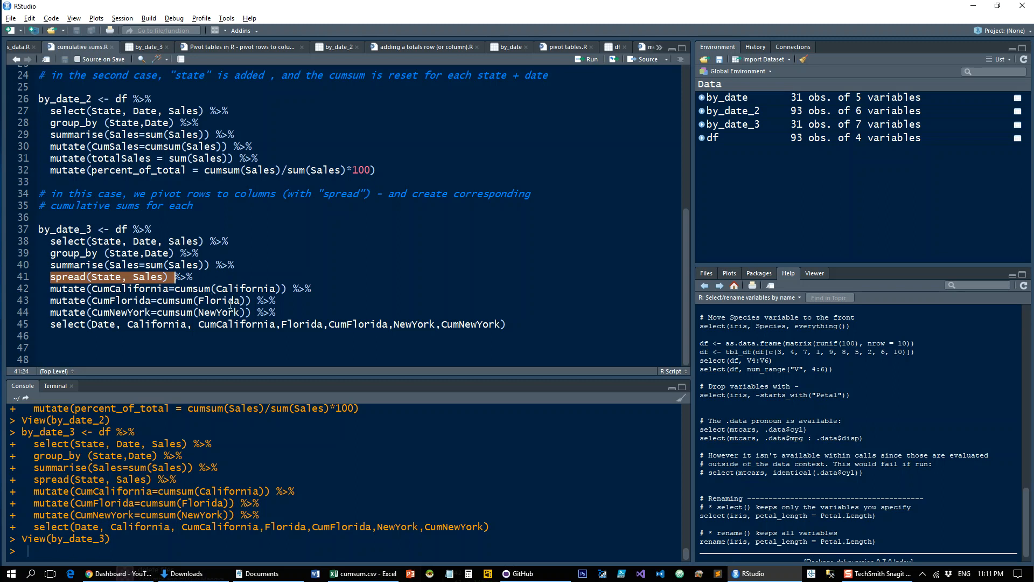
{"action": "mouse_move", "coordinate": [732, 196]}
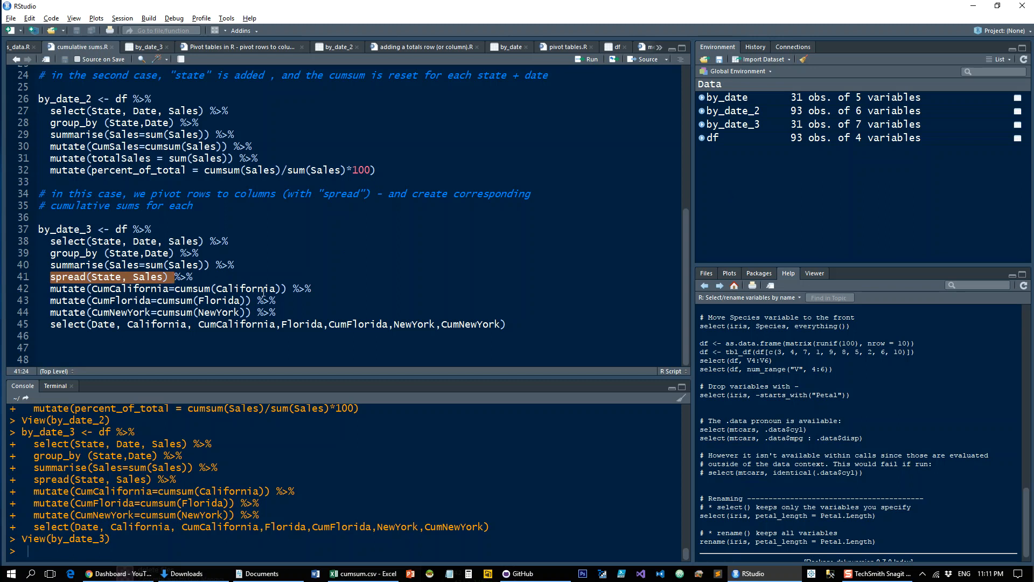
{"action": "mouse_move", "coordinate": [276, 207]}
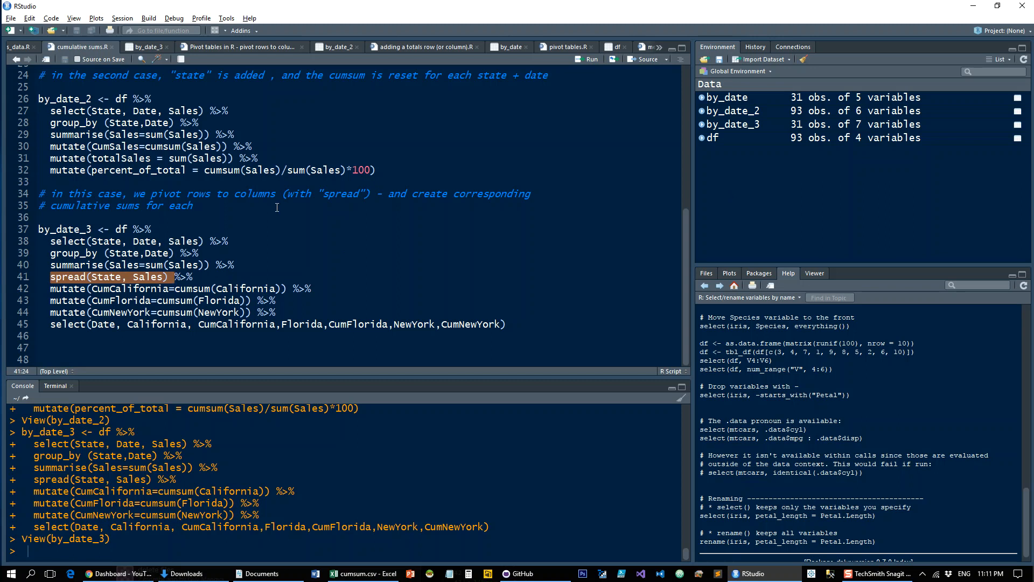